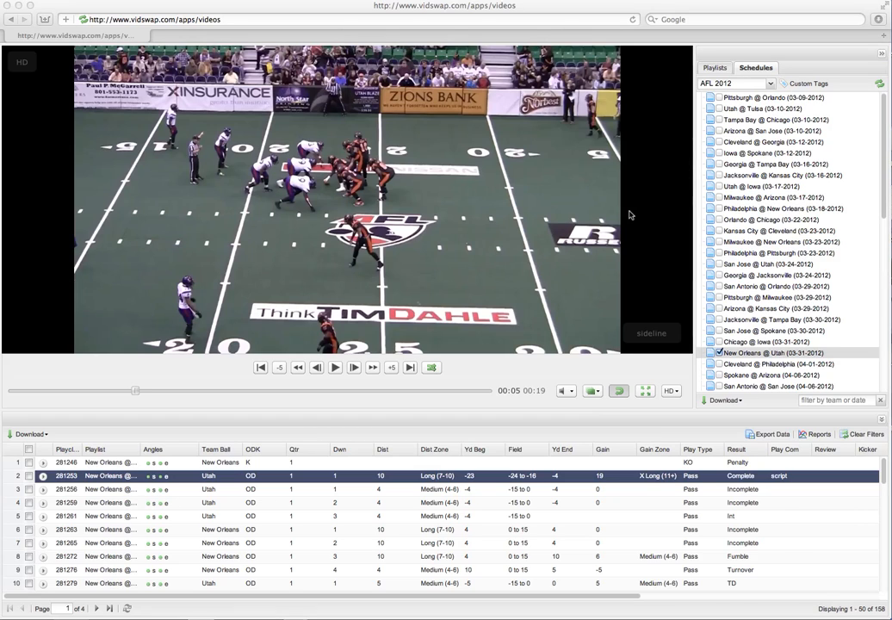
pyautogui.moveTo(617, 231)
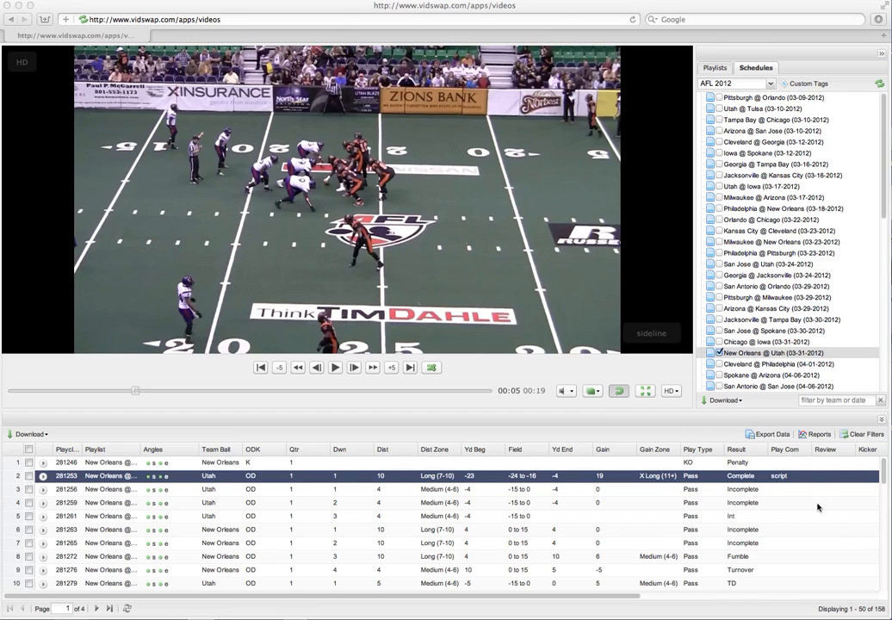
pyautogui.moveTo(507, 571)
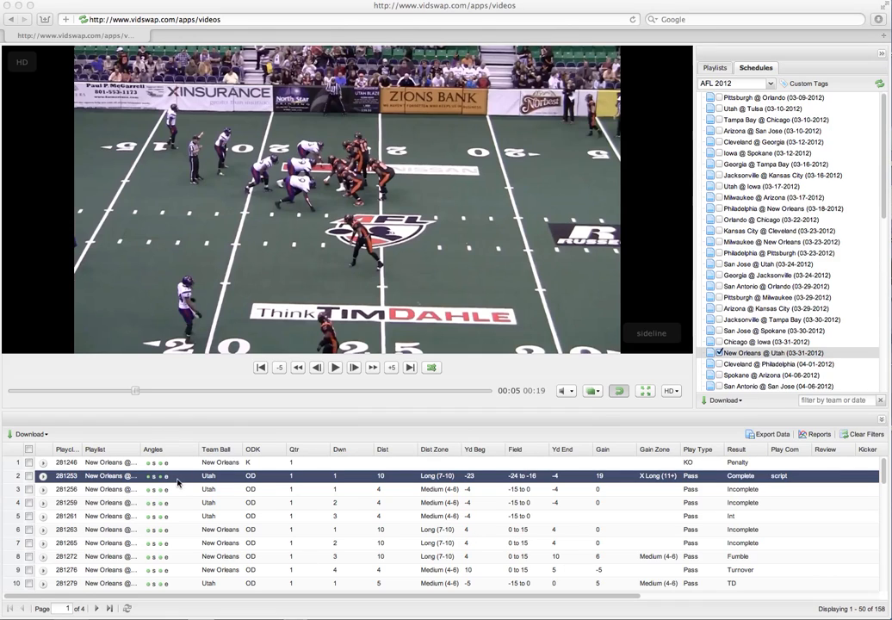
pyautogui.moveTo(269, 541)
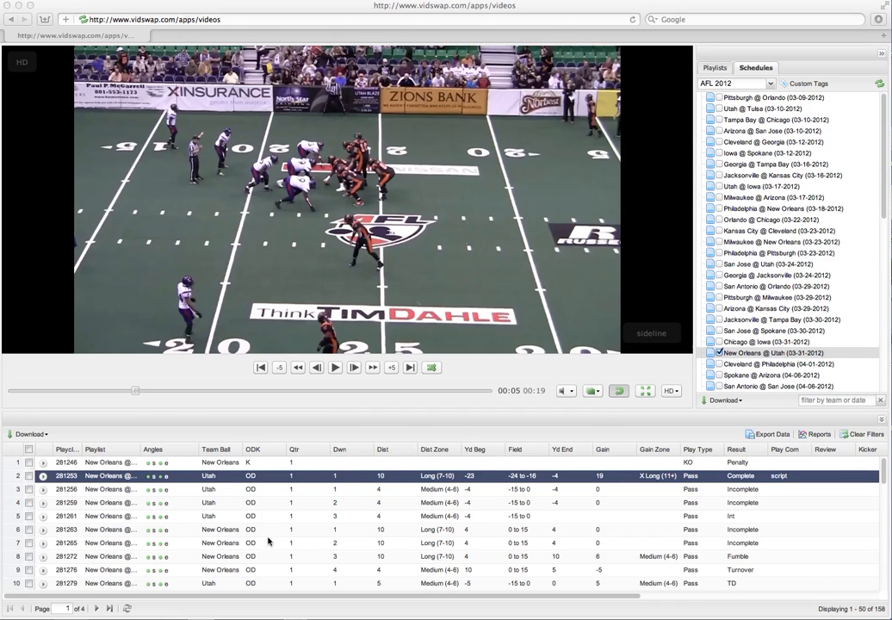
pyautogui.moveTo(464, 492)
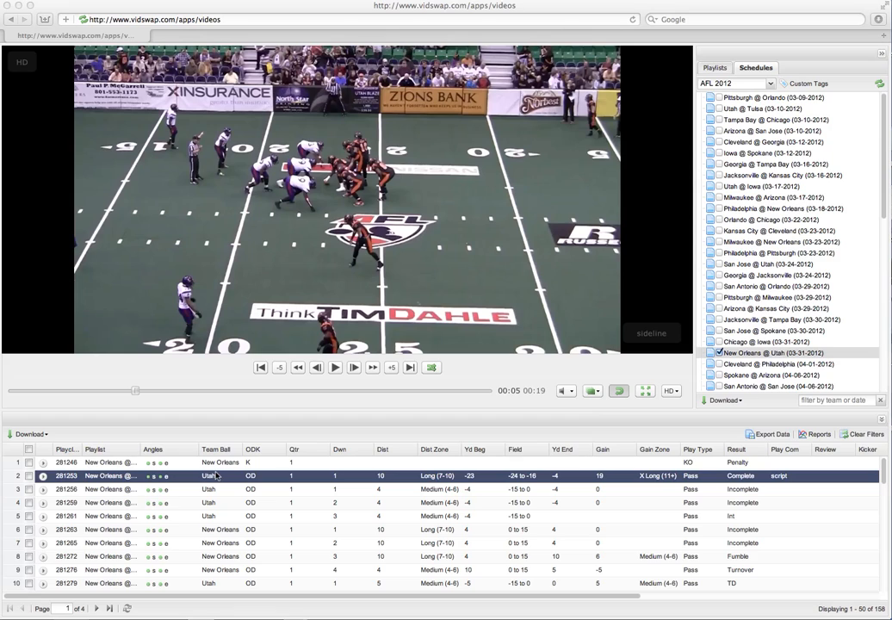
pyautogui.moveTo(220, 462)
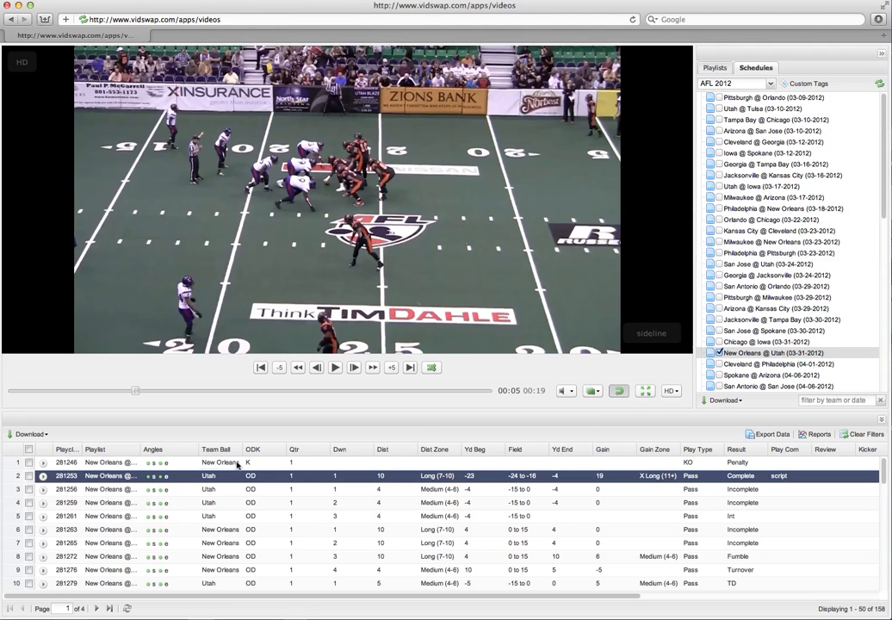
# Inspect the Team Ball, play type and play result choices for a play without changing them.
pyautogui.click(221, 461)
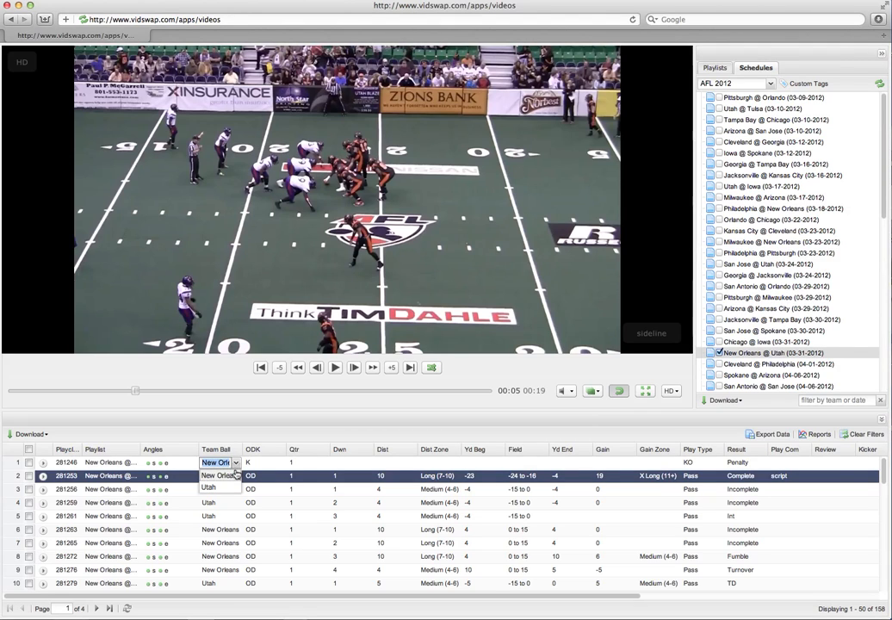
pyautogui.click(209, 486)
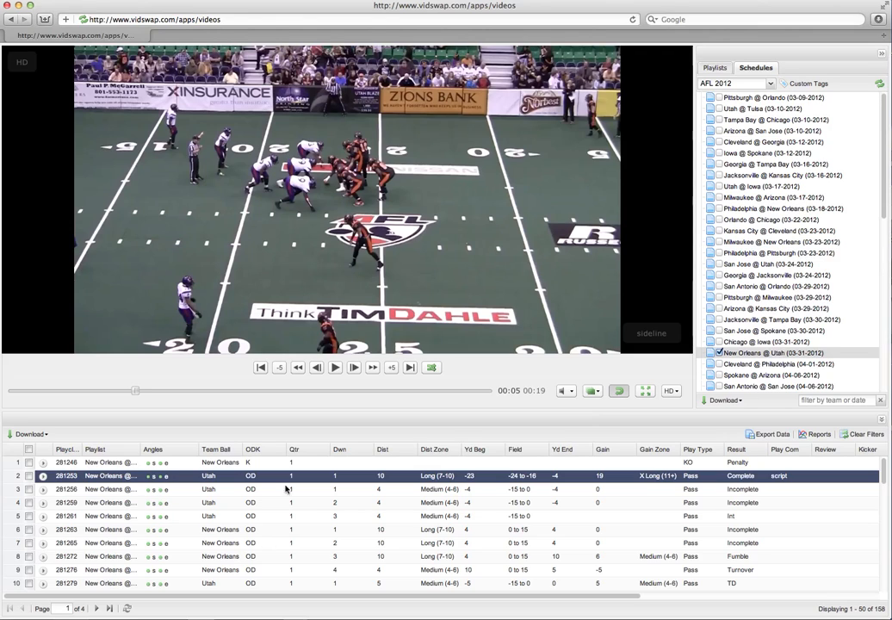
pyautogui.moveTo(314, 531)
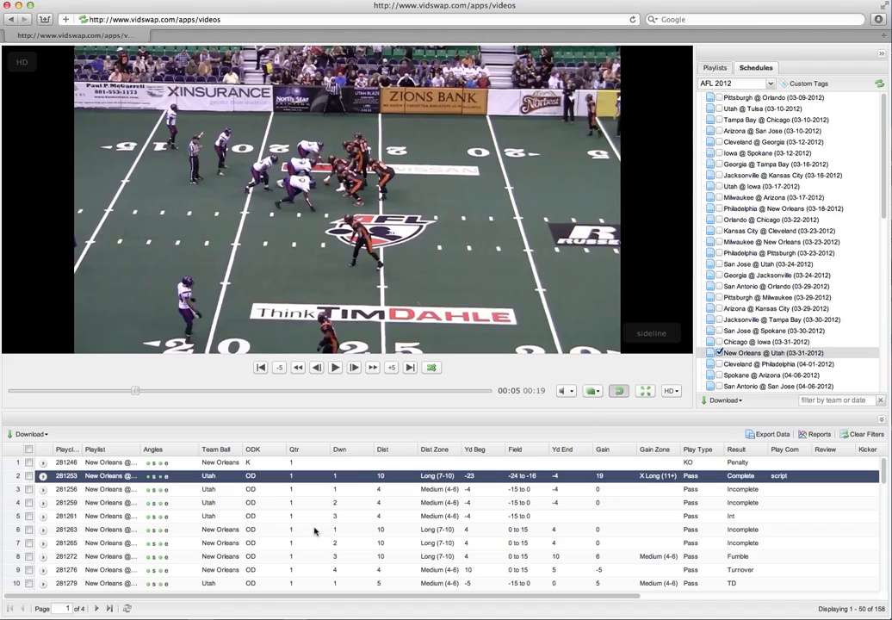
pyautogui.moveTo(326, 504)
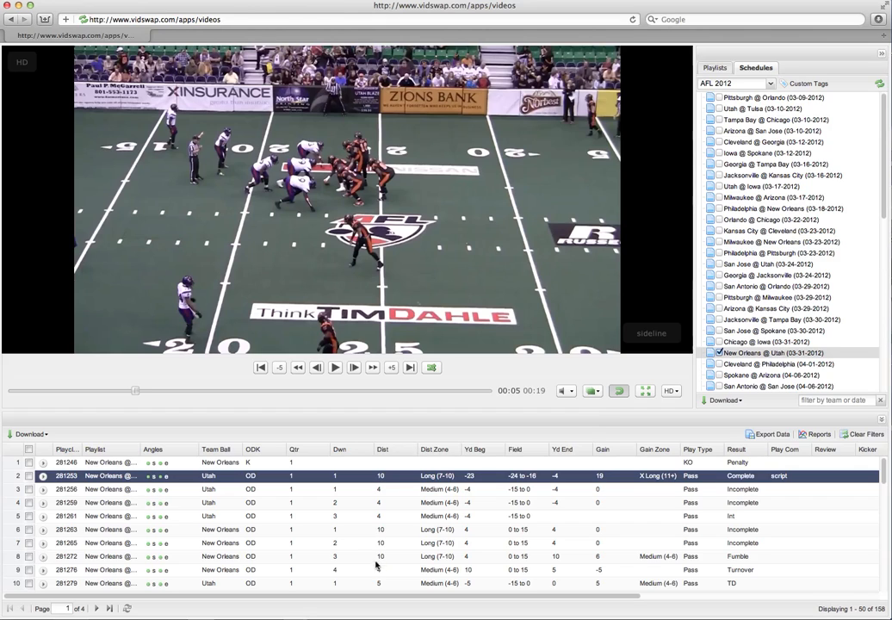
pyautogui.moveTo(396, 496)
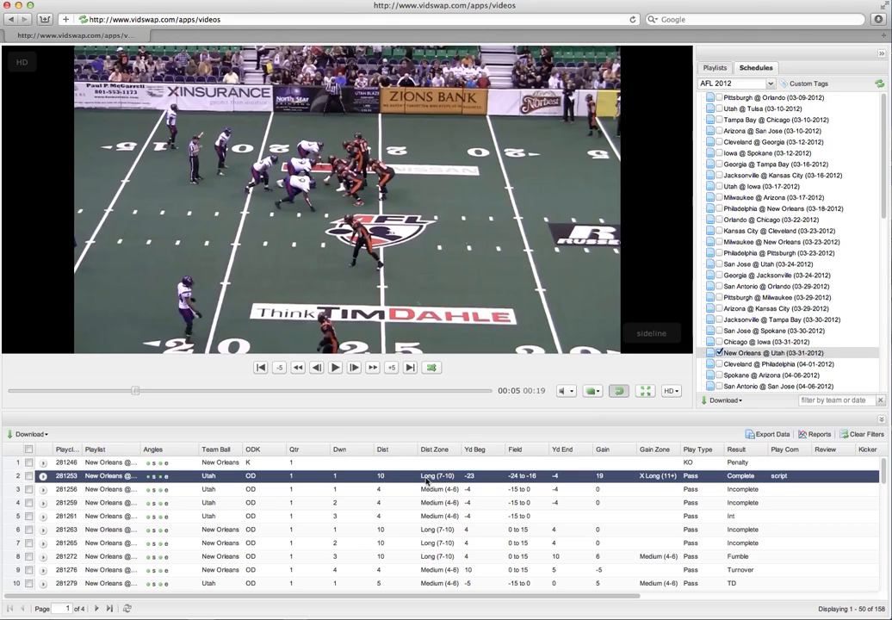
pyautogui.moveTo(463, 424)
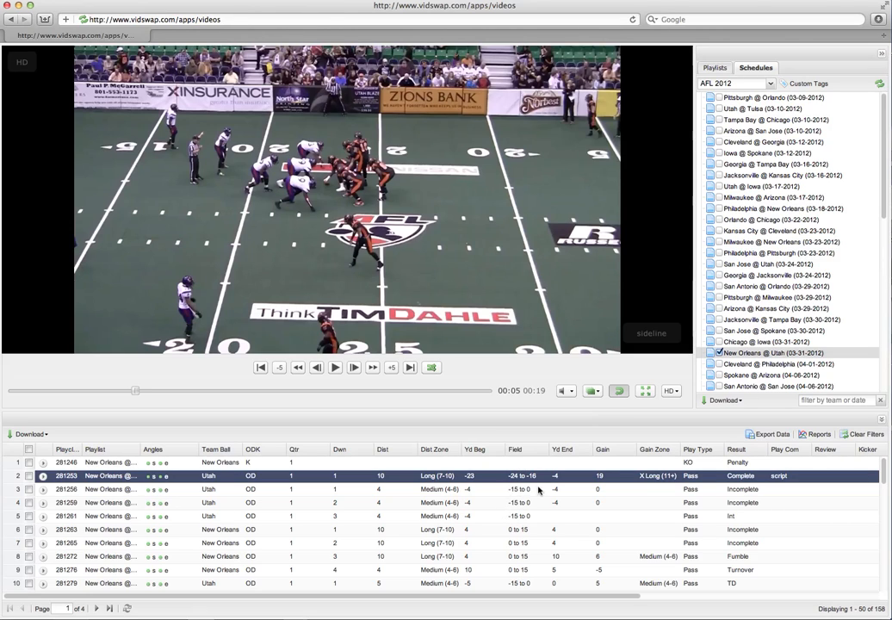
pyautogui.moveTo(599, 509)
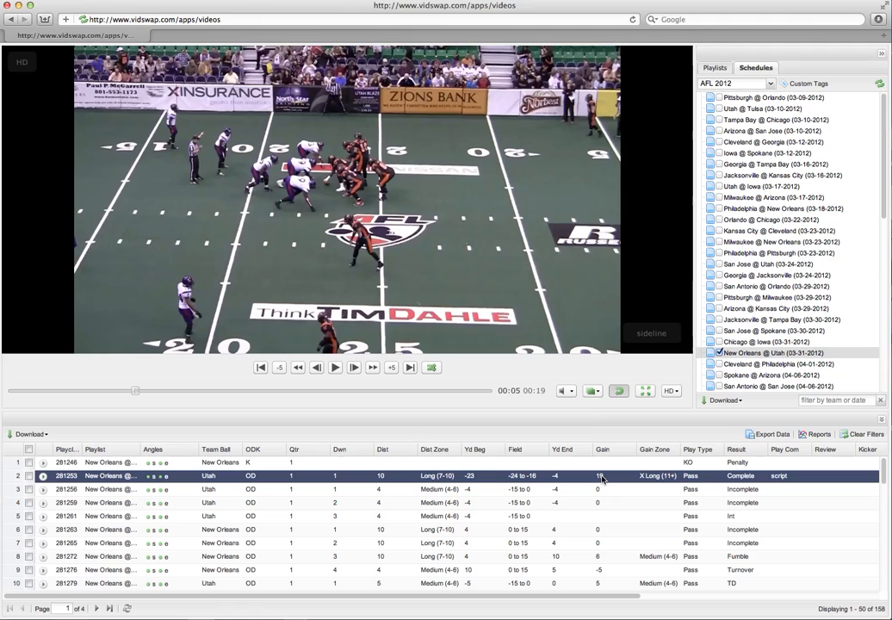
pyautogui.moveTo(689, 481)
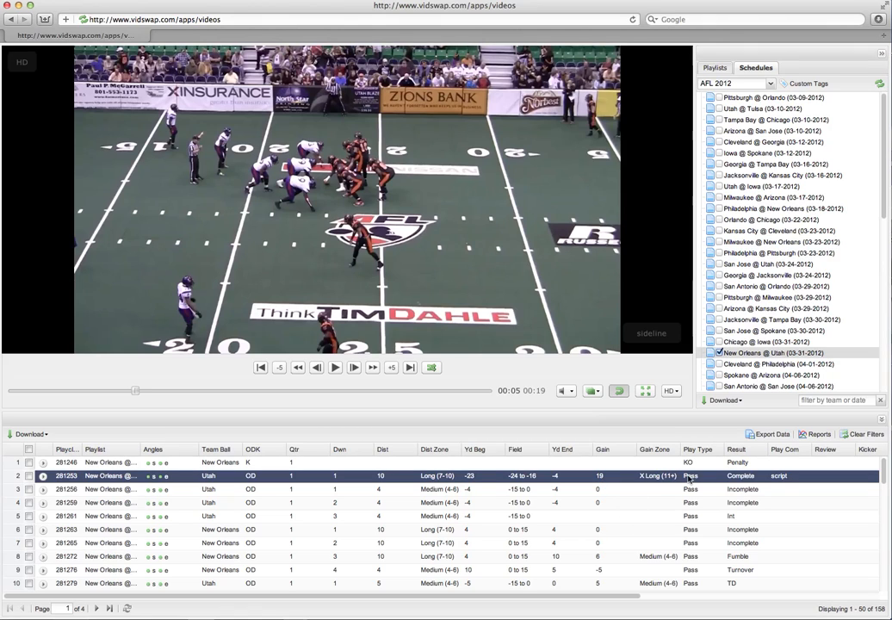
pyautogui.moveTo(720, 482)
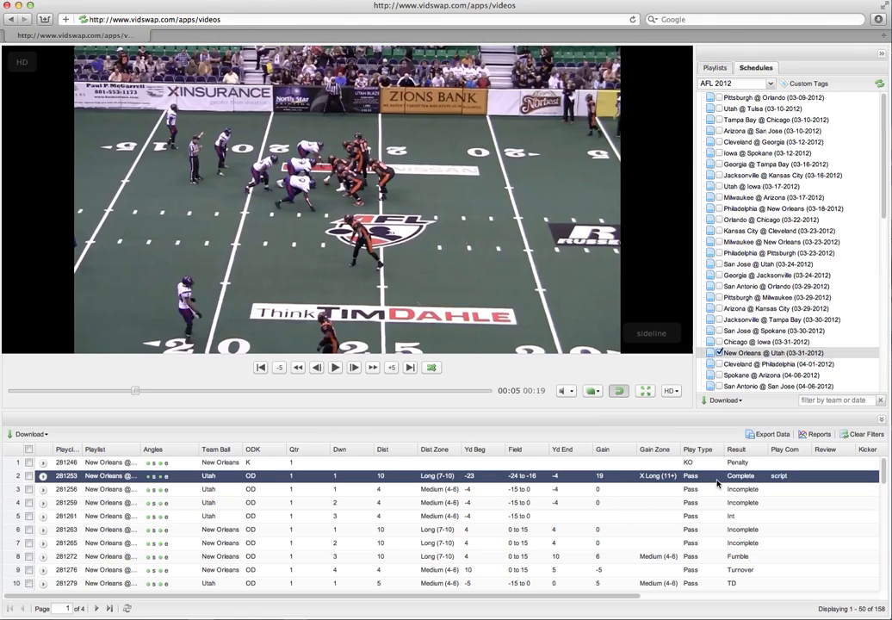
pyautogui.click(710, 476)
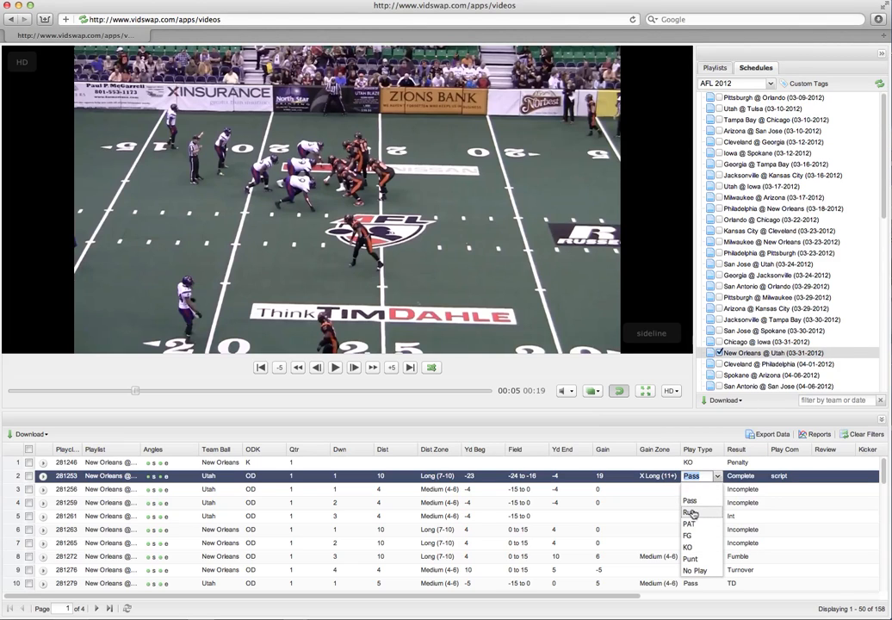
pyautogui.moveTo(700, 553)
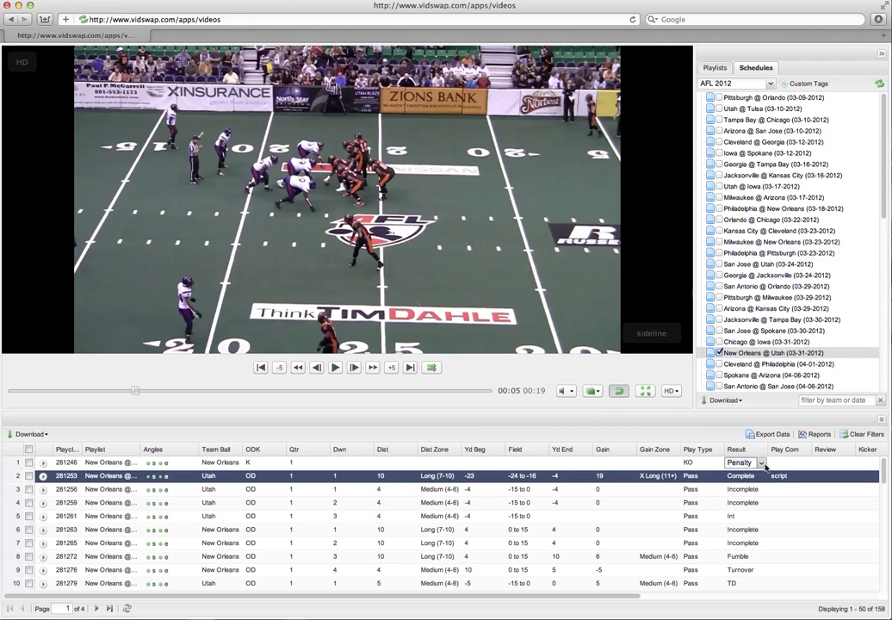
pyautogui.click(763, 462)
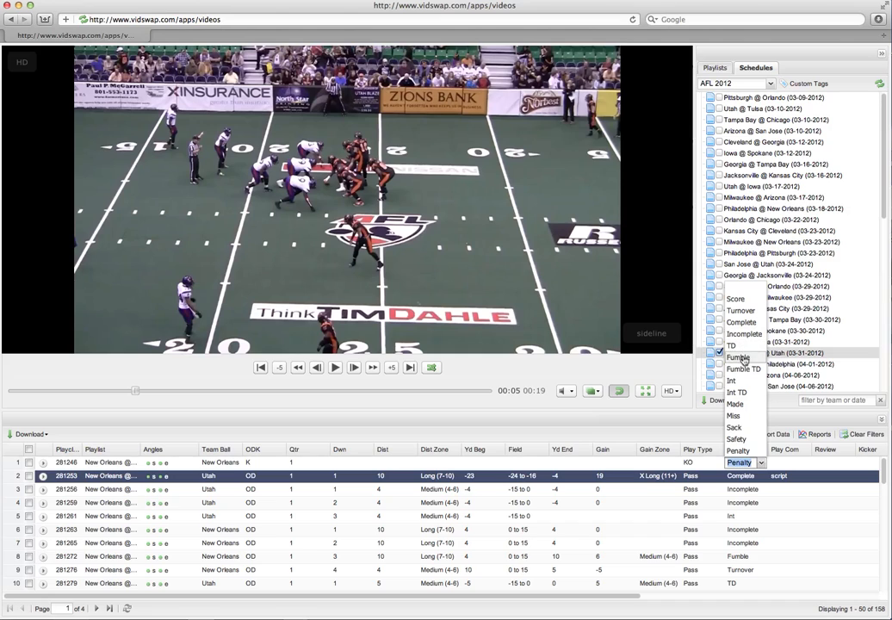
pyautogui.moveTo(745, 404)
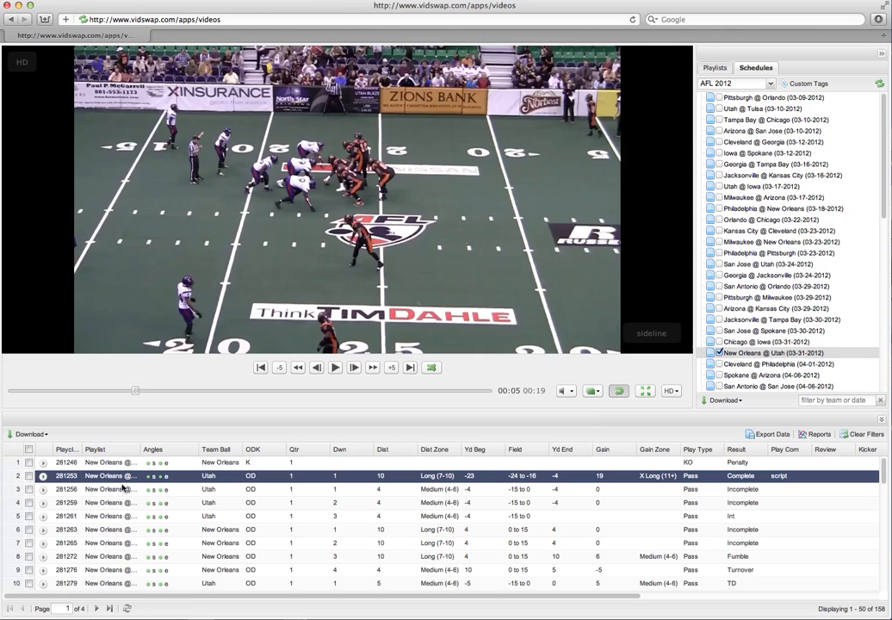
pyautogui.moveTo(343, 483)
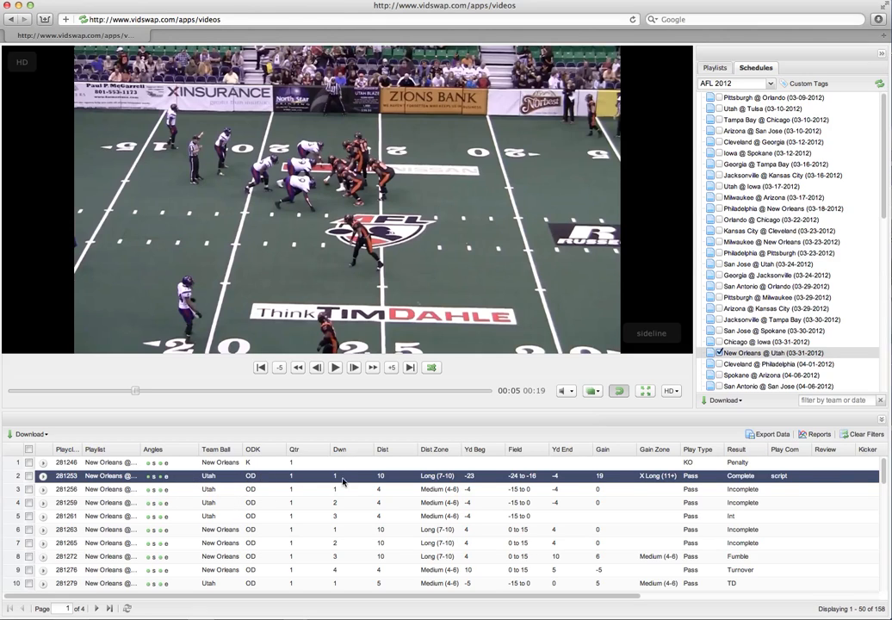
pyautogui.moveTo(406, 480)
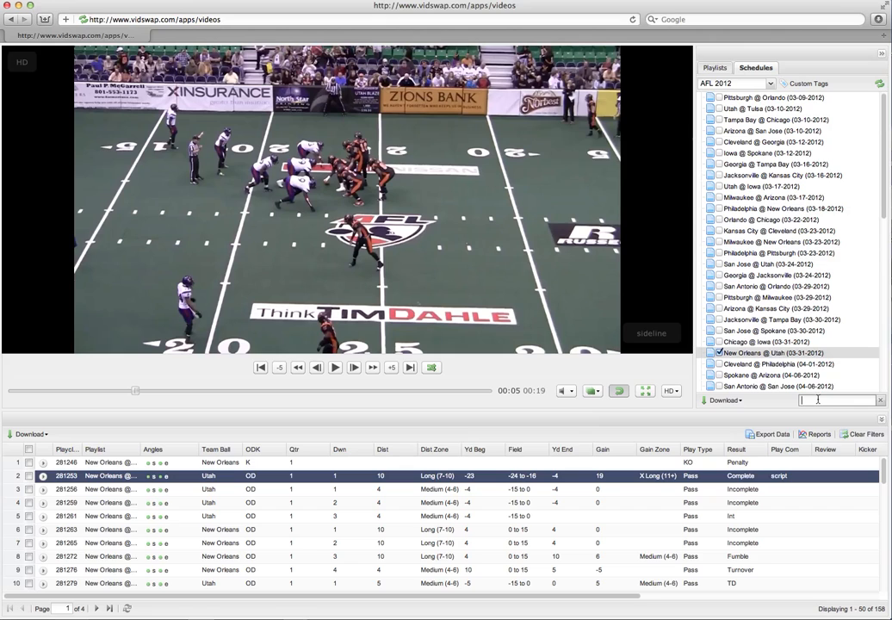
# Filter the schedule by 'utah' and check the later Utah games to load their plays.
pyautogui.write('utah')
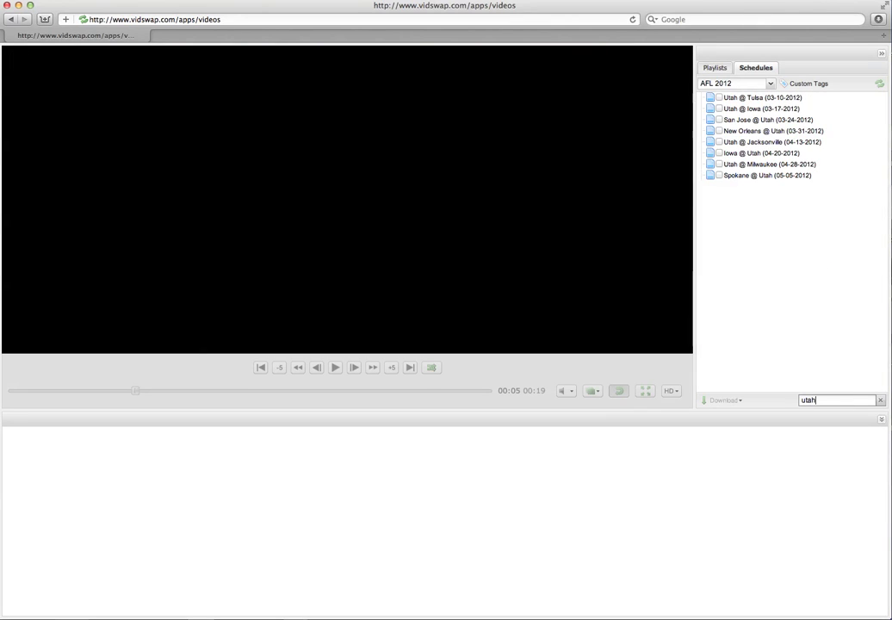
pyautogui.click(720, 176)
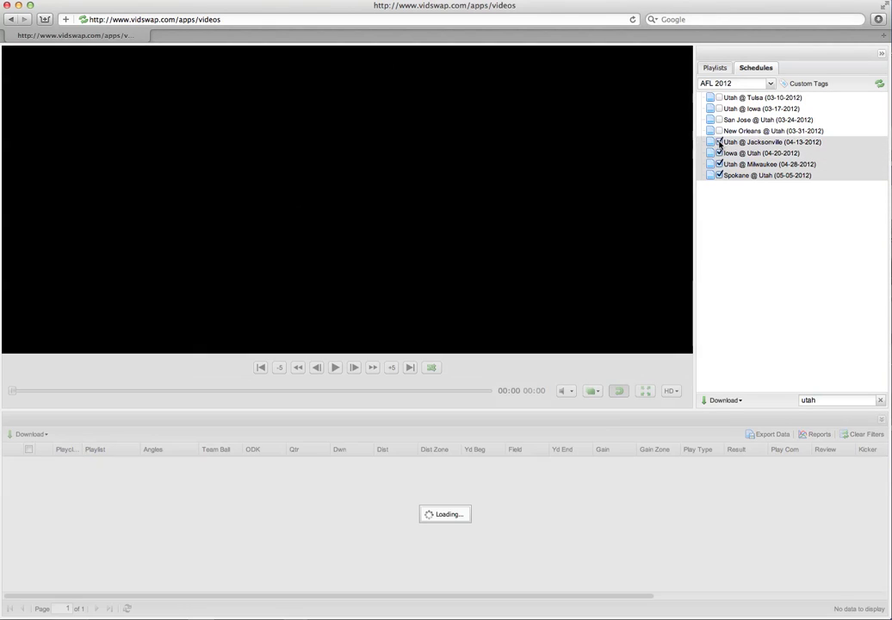
pyautogui.click(720, 142)
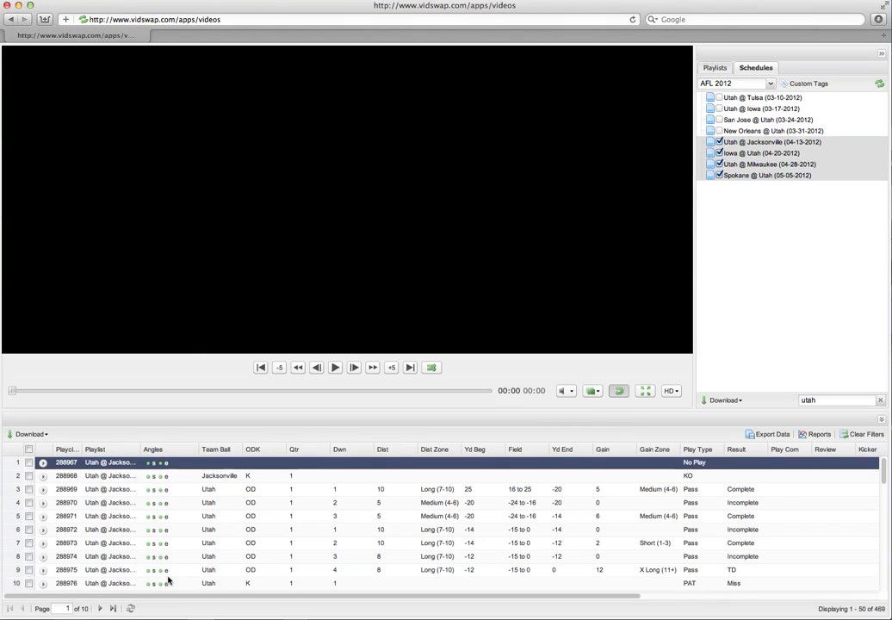
pyautogui.moveTo(231, 448)
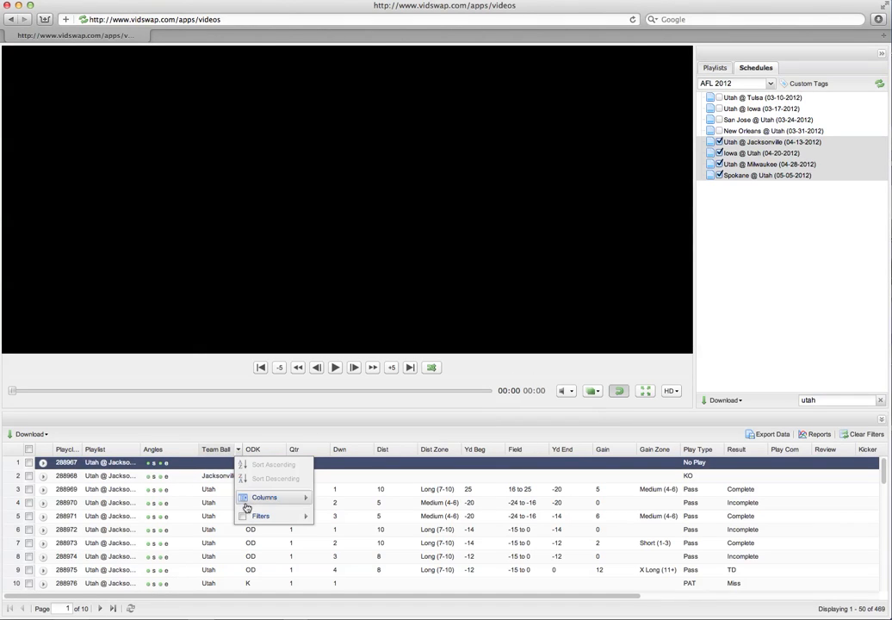
pyautogui.moveTo(262, 515)
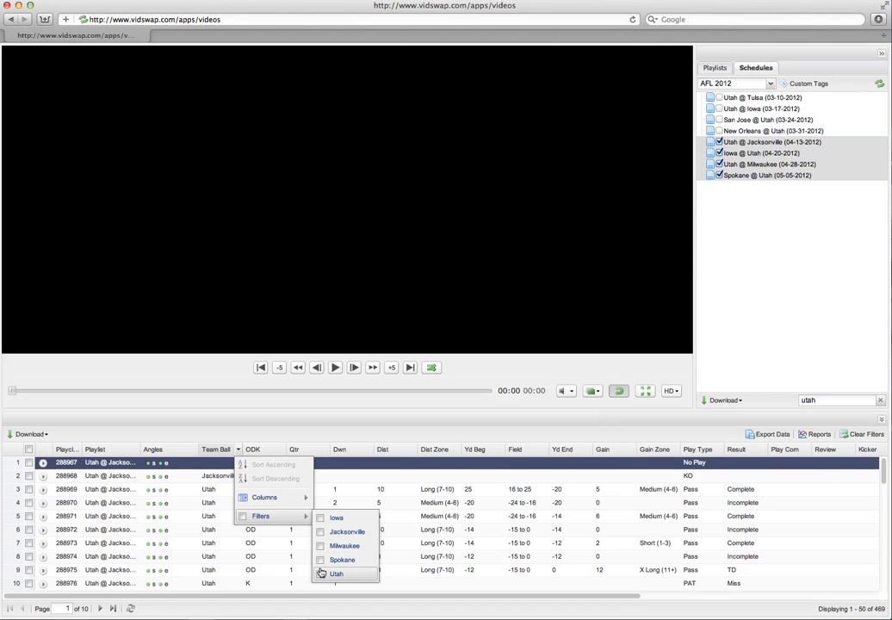
# Filter the Team Ball column to Utah and the Play Type column to Pass.
pyautogui.click(321, 573)
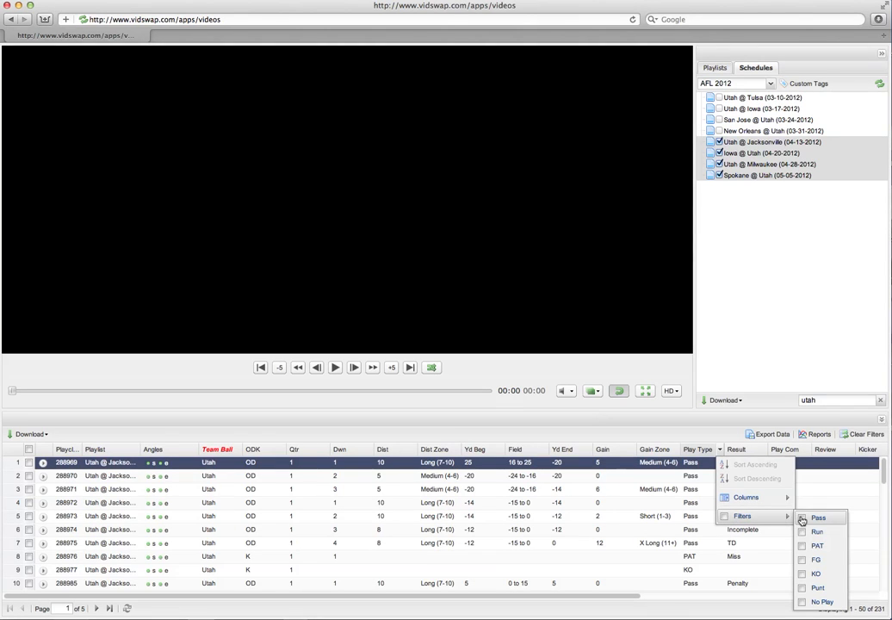
pyautogui.click(803, 517)
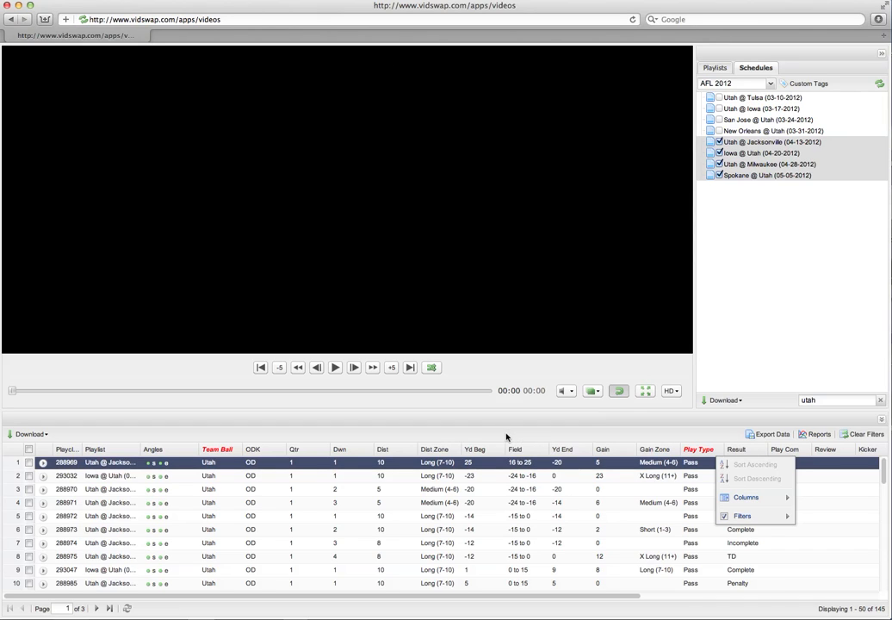
# Filter the Field column to the -15 to 0 zone, leaving 55 plays.
pyautogui.click(563, 448)
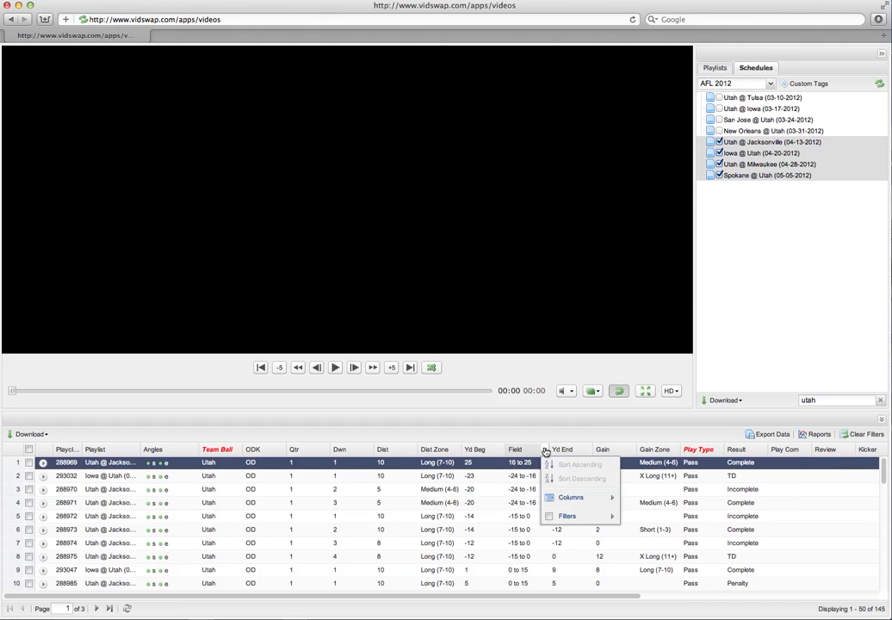
pyautogui.click(569, 517)
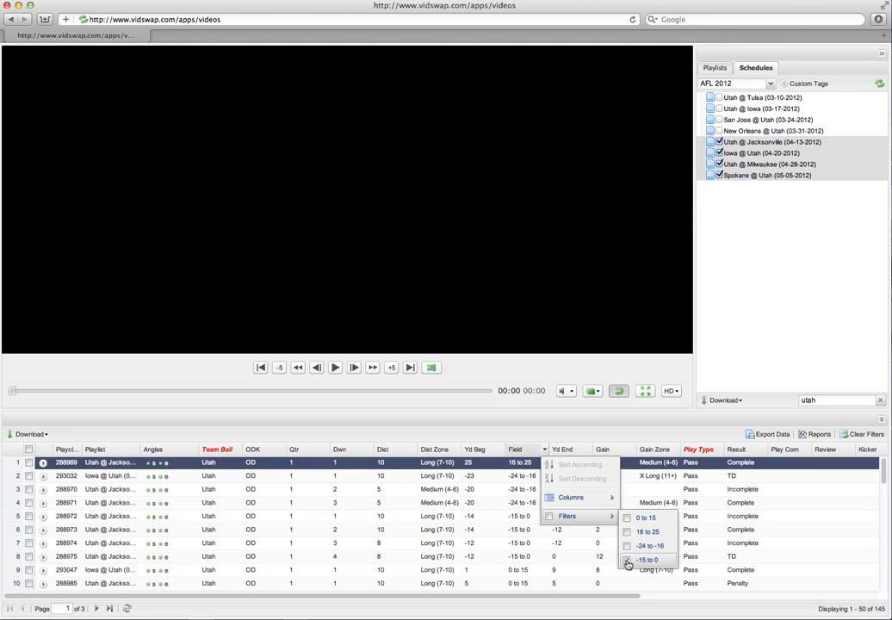
pyautogui.click(628, 560)
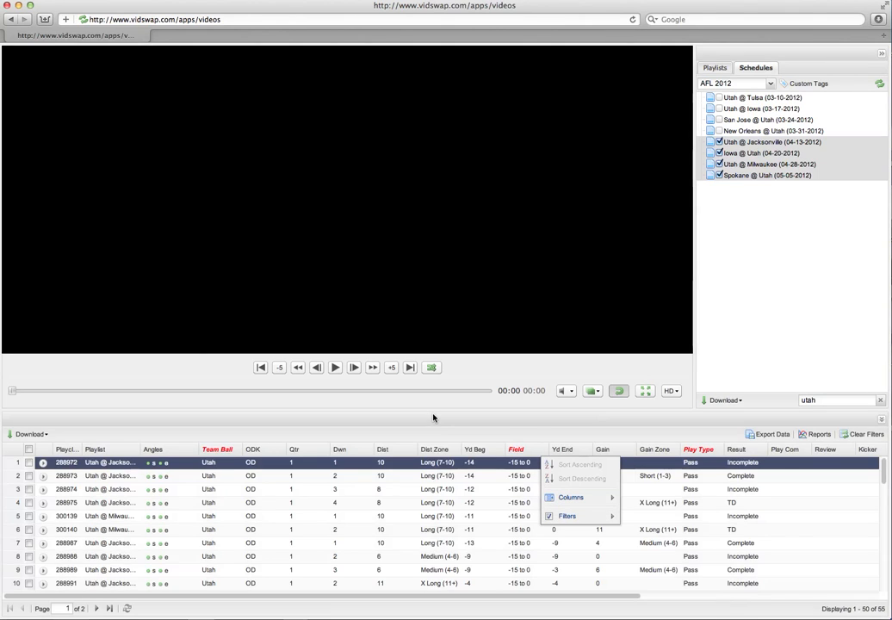
pyautogui.click(334, 367)
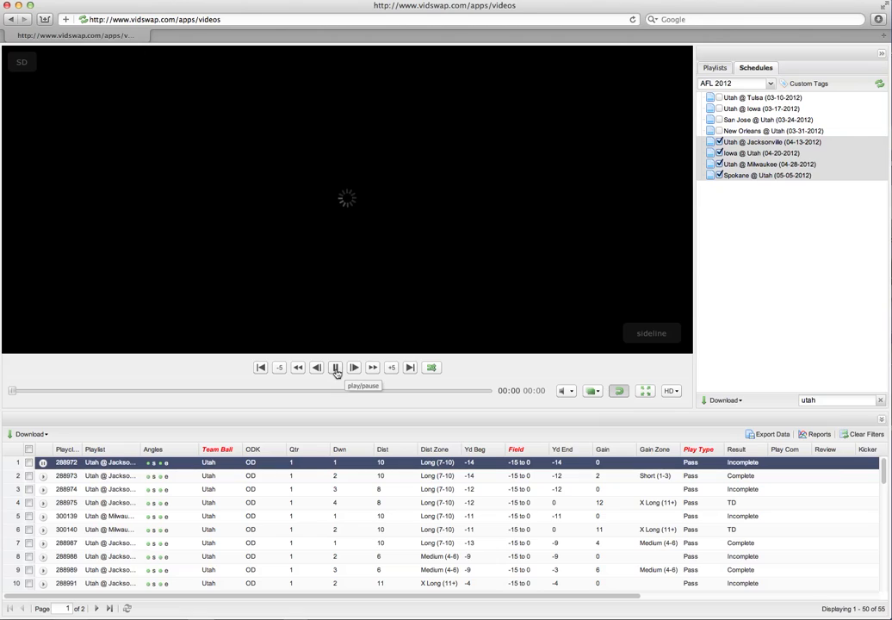
# Play the first filtered Utah pass clip for a few seconds, then pause it.
pyautogui.click(336, 368)
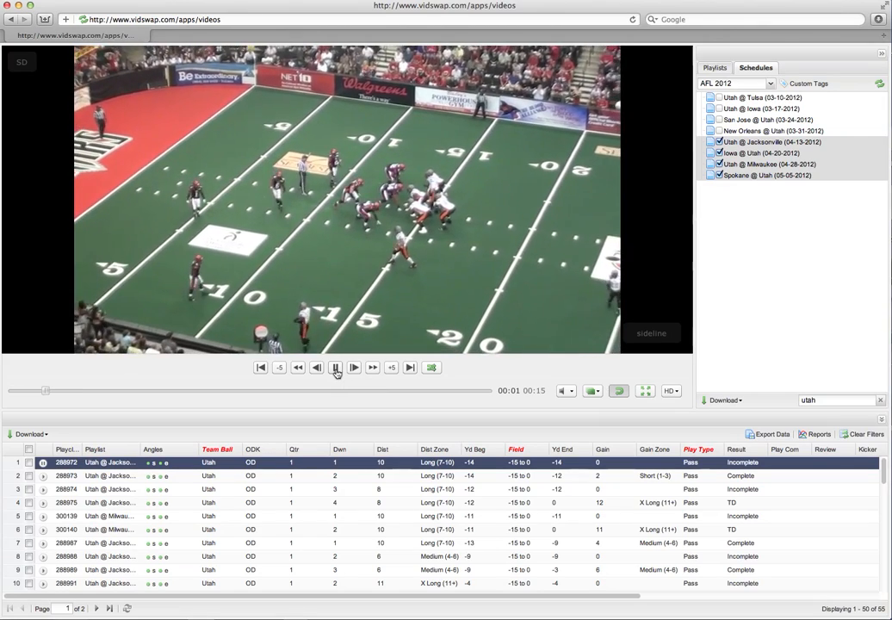
pyautogui.click(334, 369)
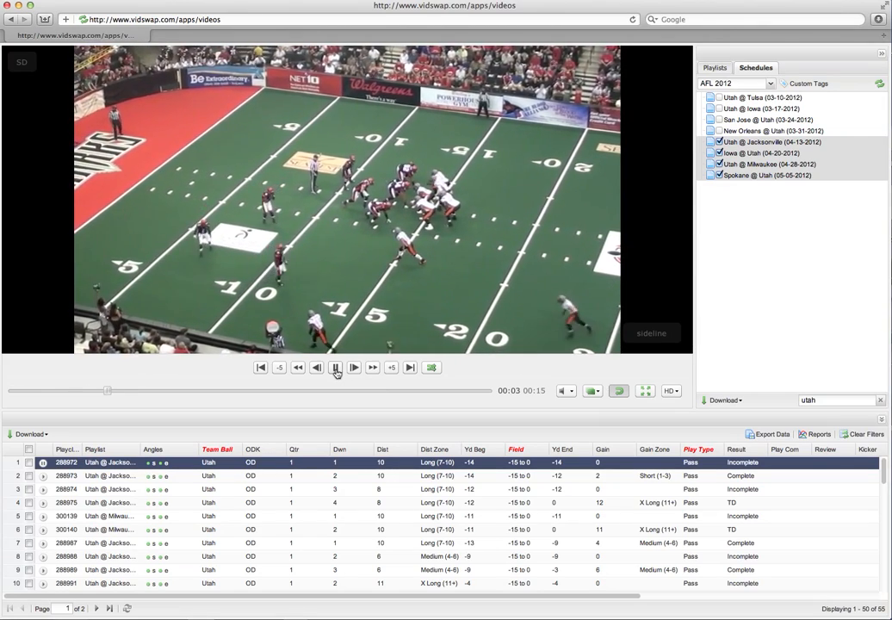
pyautogui.click(335, 369)
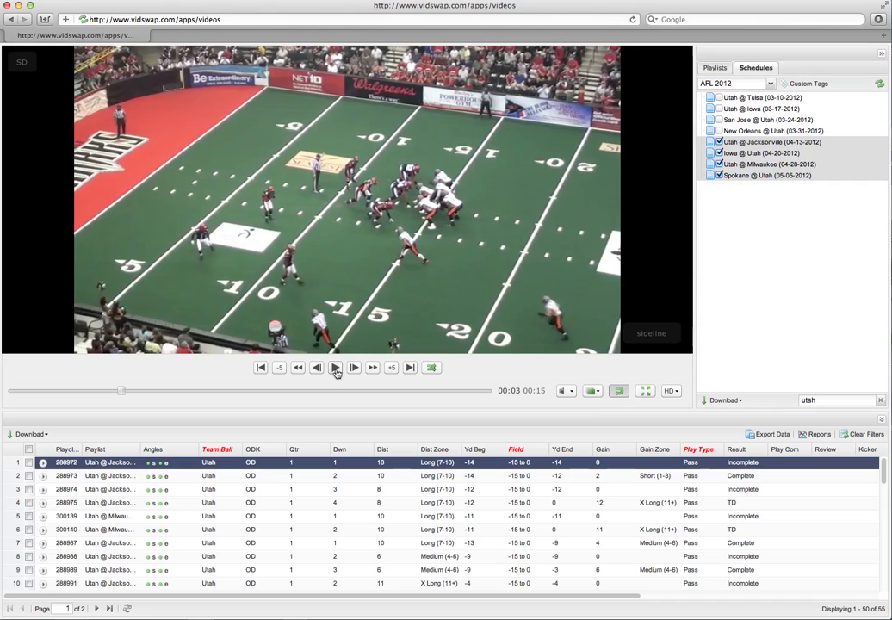
pyautogui.moveTo(301, 441)
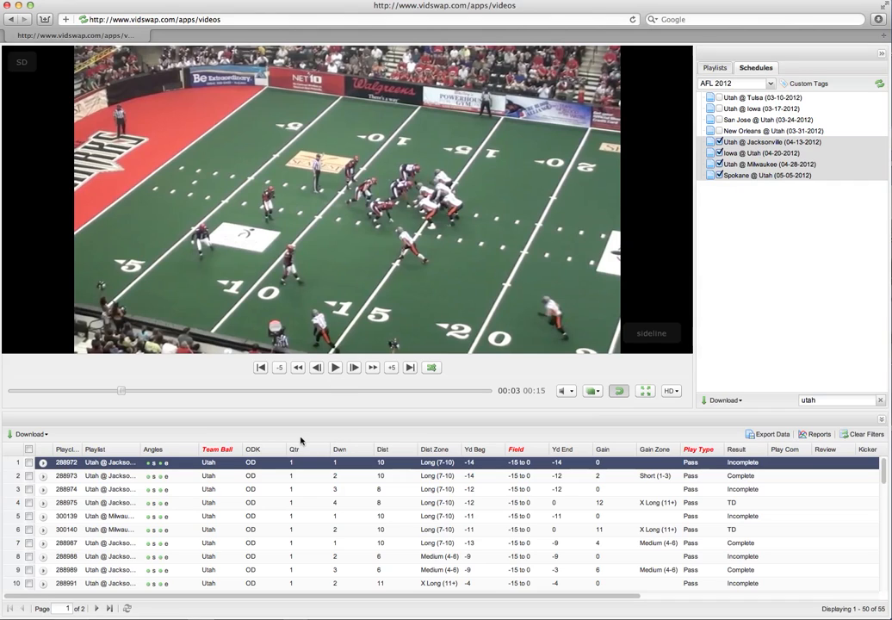
pyautogui.moveTo(458, 558)
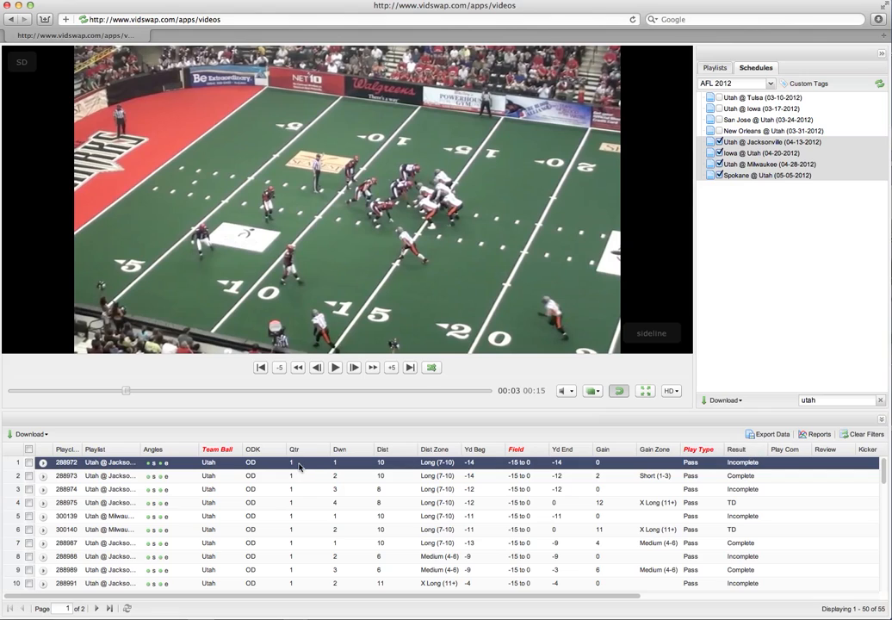
pyautogui.moveTo(282, 484)
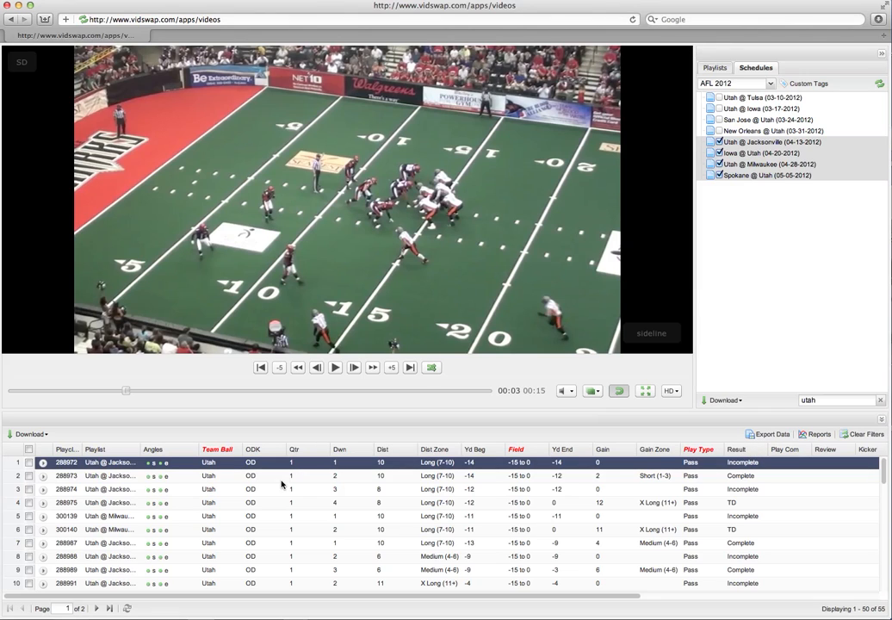
pyautogui.moveTo(383, 395)
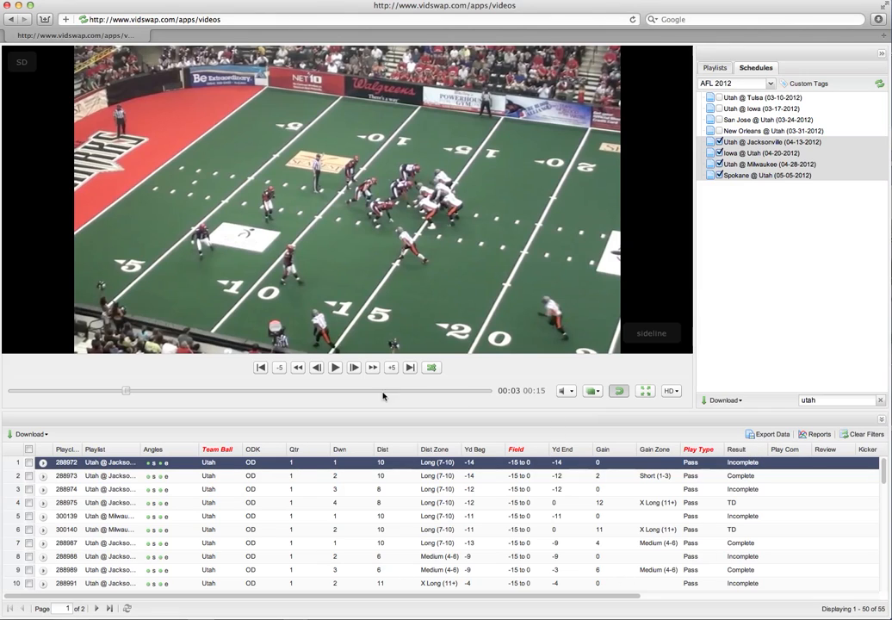
pyautogui.moveTo(283, 419)
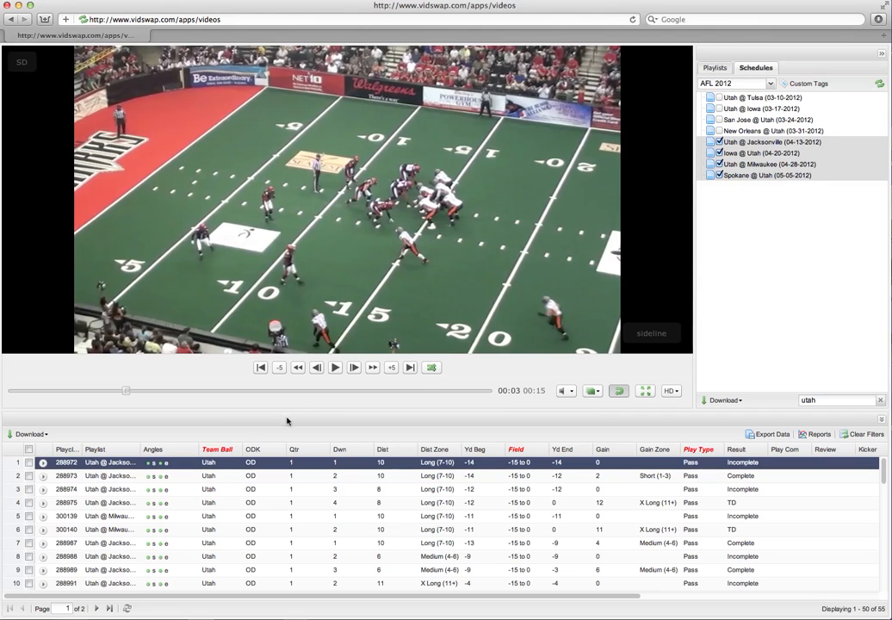
pyautogui.moveTo(619, 572)
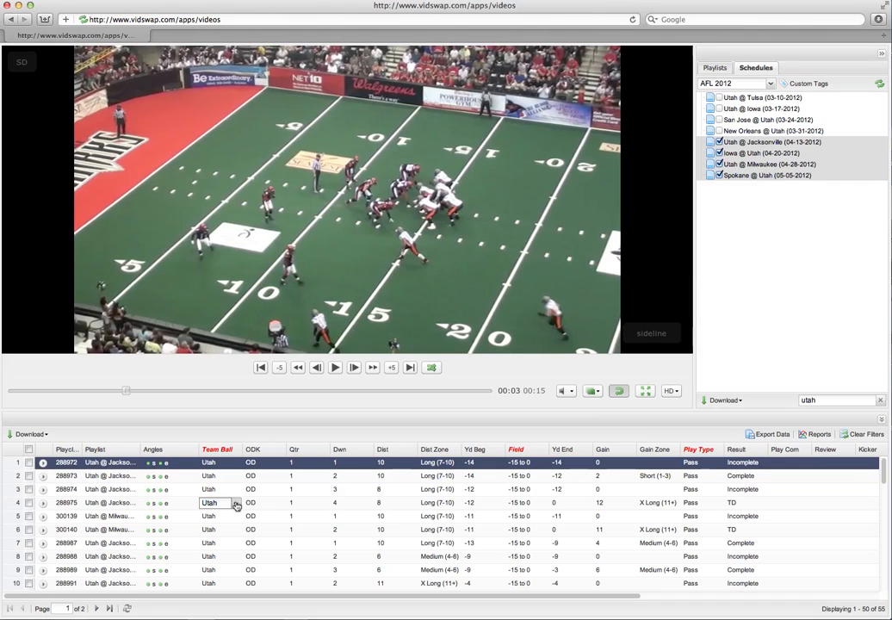
# Review the Team Ball choices for the play and keep Utah as the team with the ball.
pyautogui.click(234, 503)
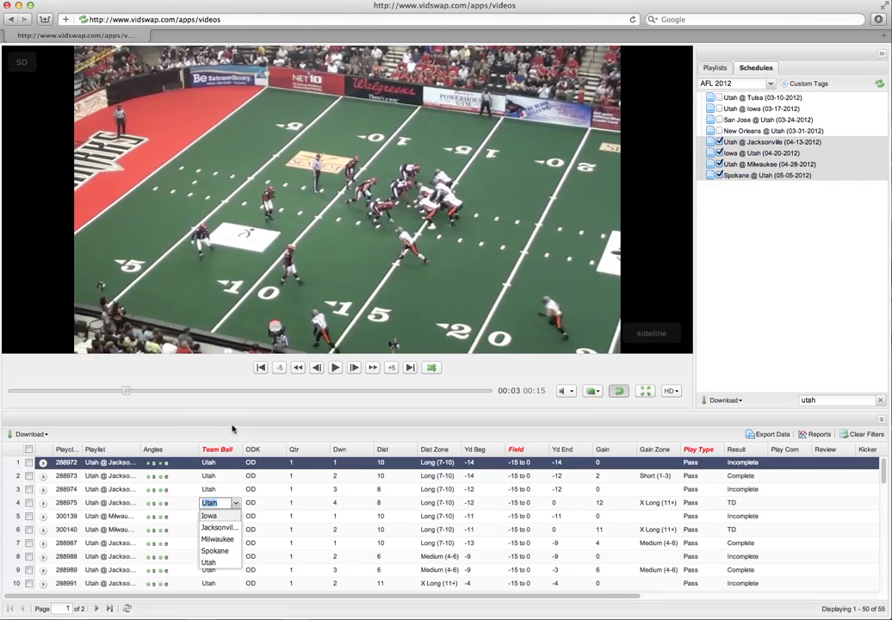
pyautogui.click(209, 562)
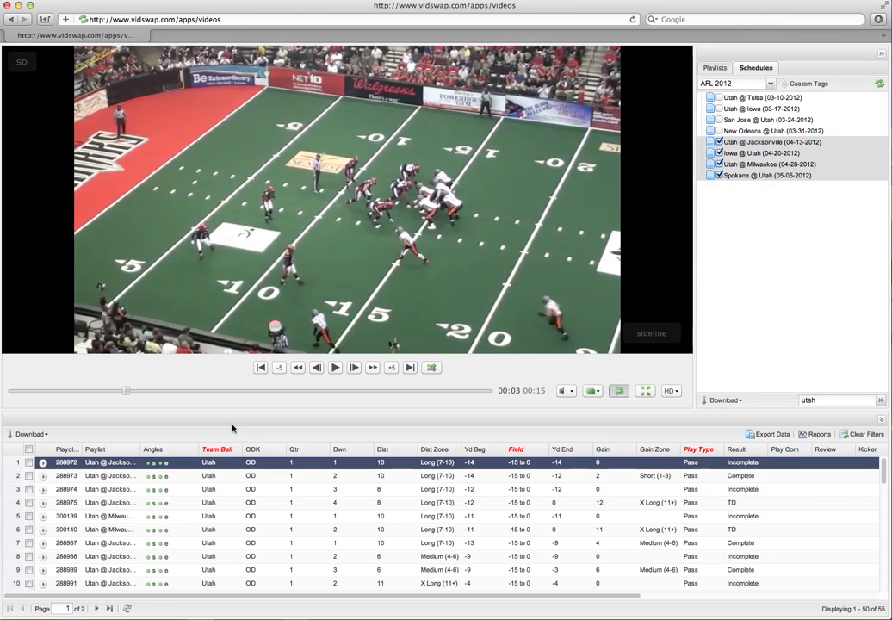
pyautogui.moveTo(222, 431)
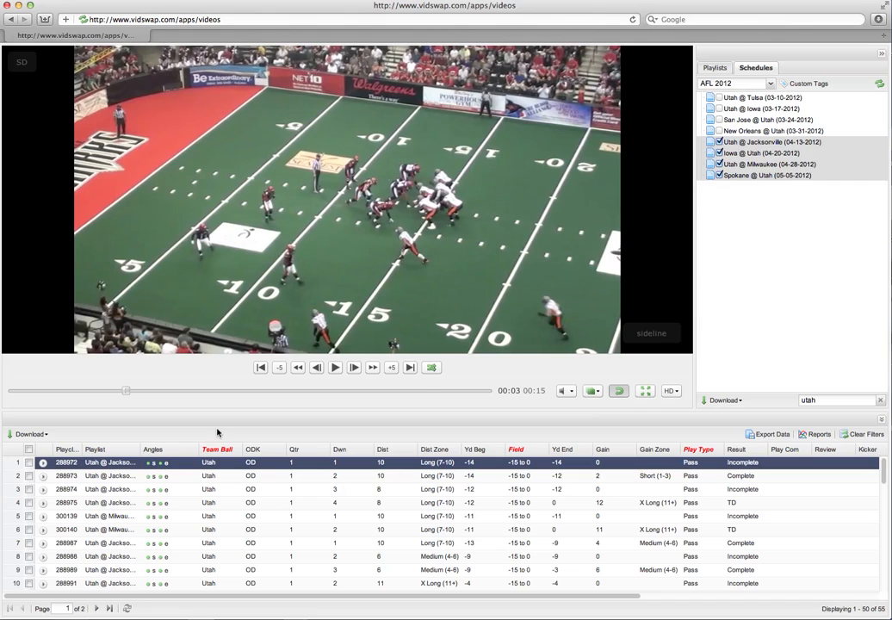
pyautogui.moveTo(155, 441)
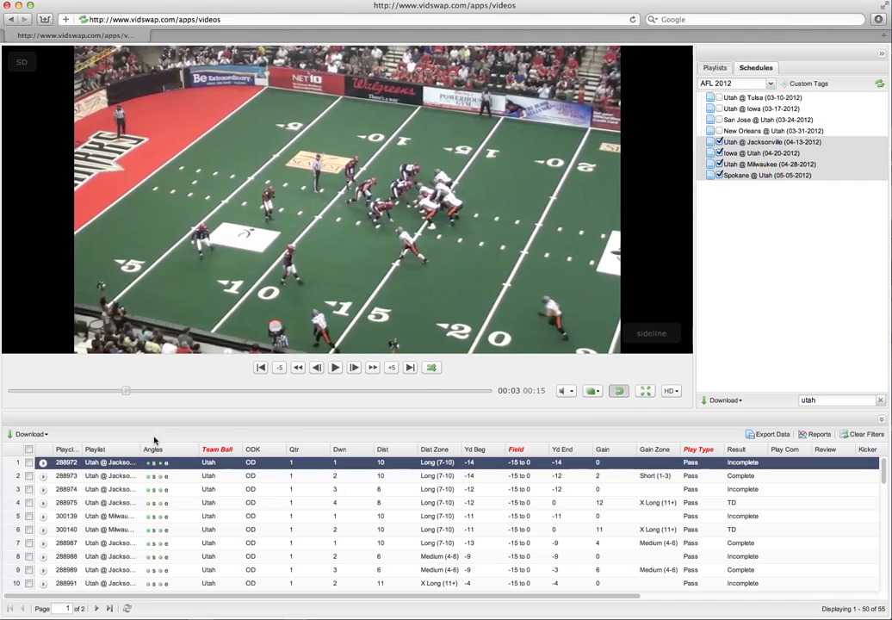
pyautogui.moveTo(210, 546)
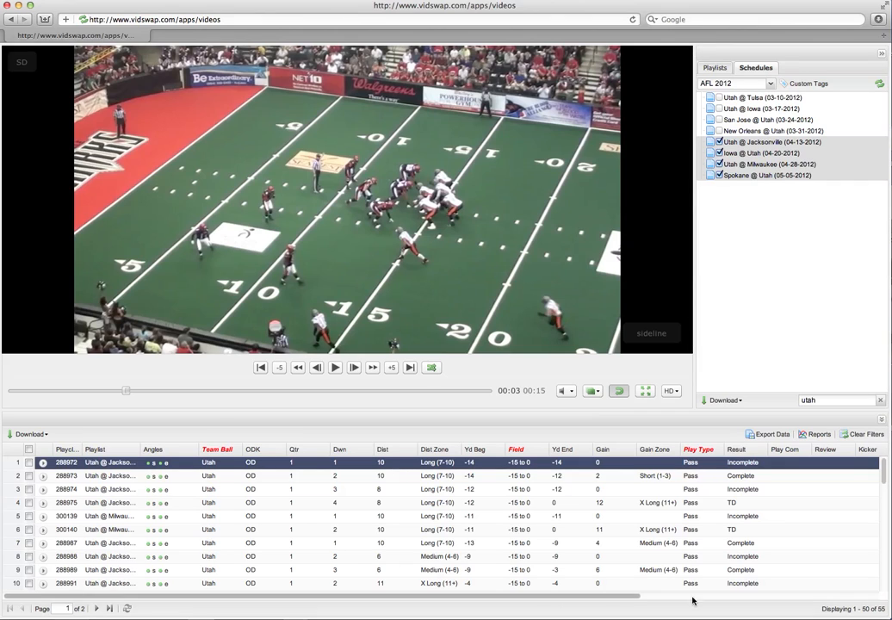
pyautogui.moveTo(457, 431)
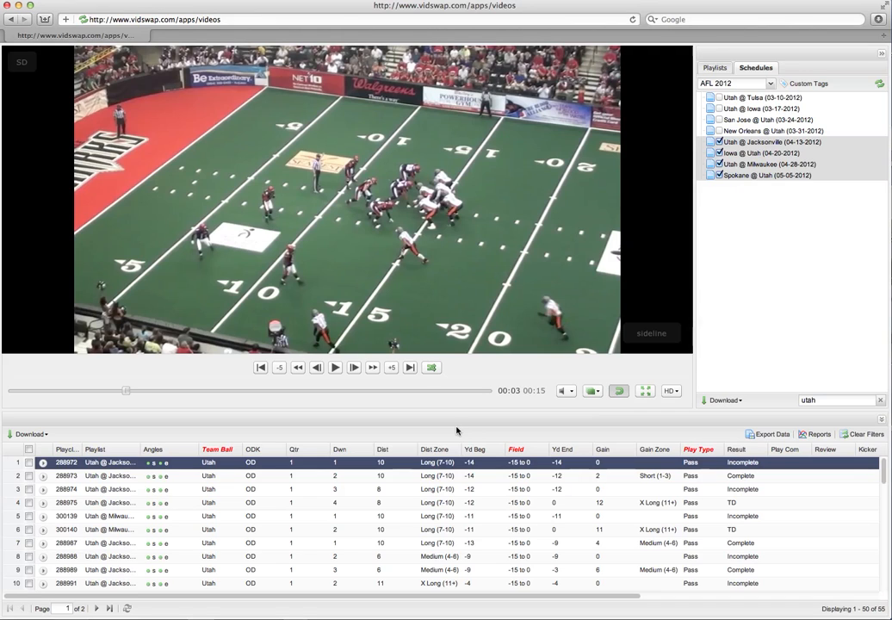
pyautogui.moveTo(591, 323)
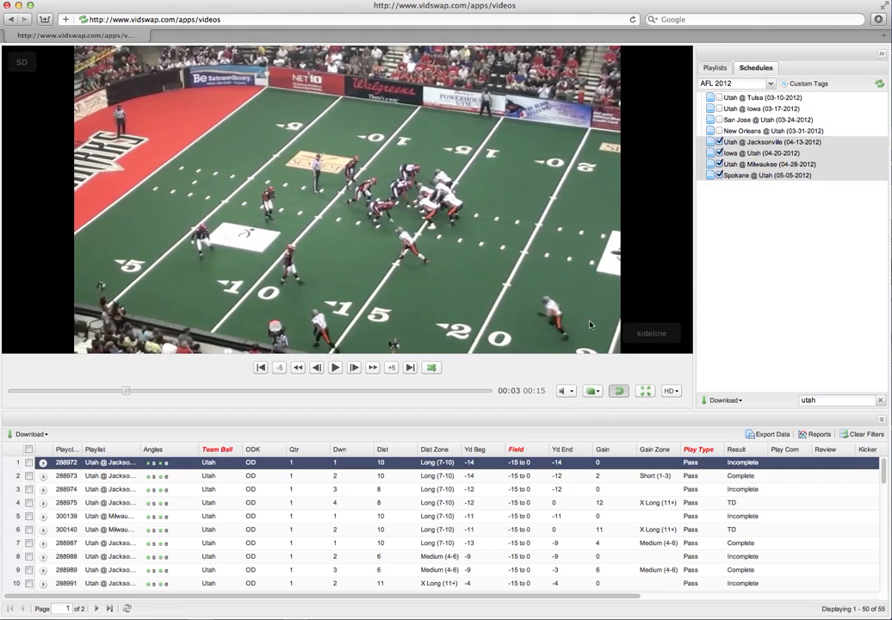
pyautogui.moveTo(579, 330)
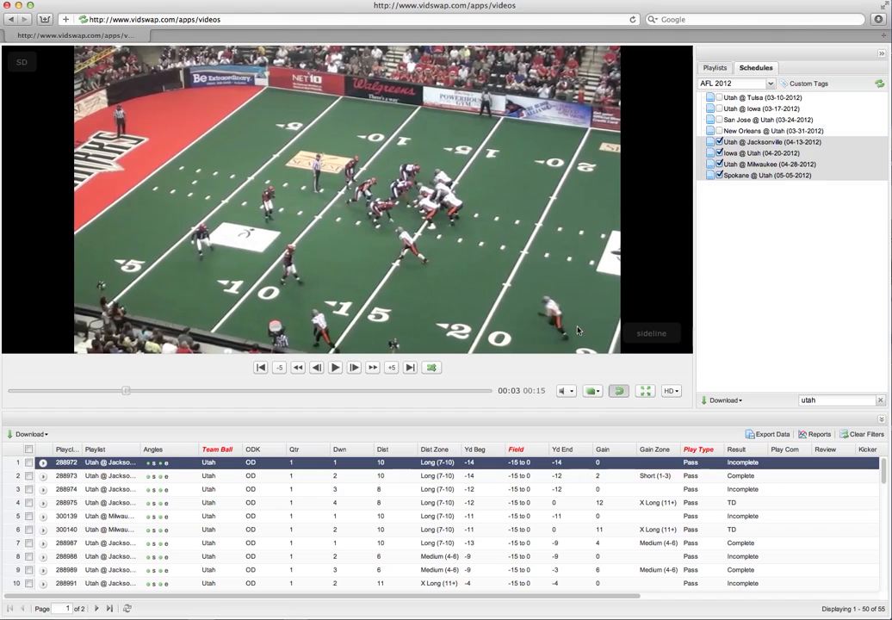
pyautogui.moveTo(765, 131)
pyautogui.write('ar')
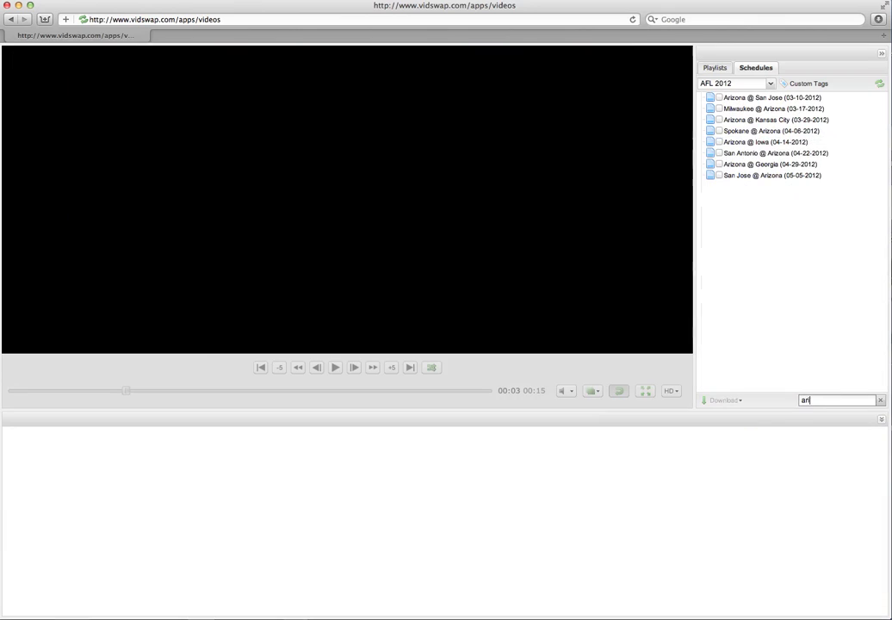
# Finish the 'arizona' schedule search and check every Arizona 2012 game to load its plays.
pyautogui.write('izona')
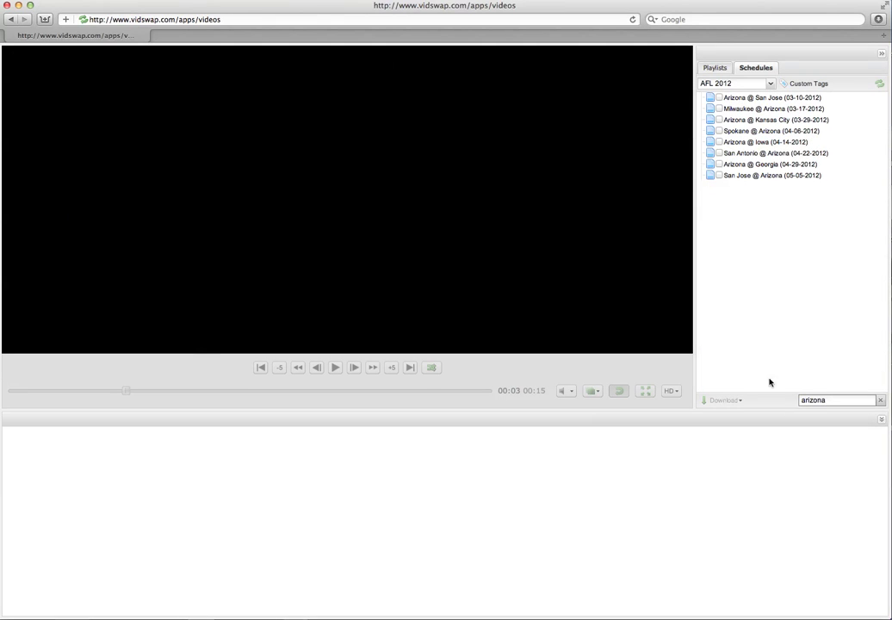
pyautogui.click(720, 131)
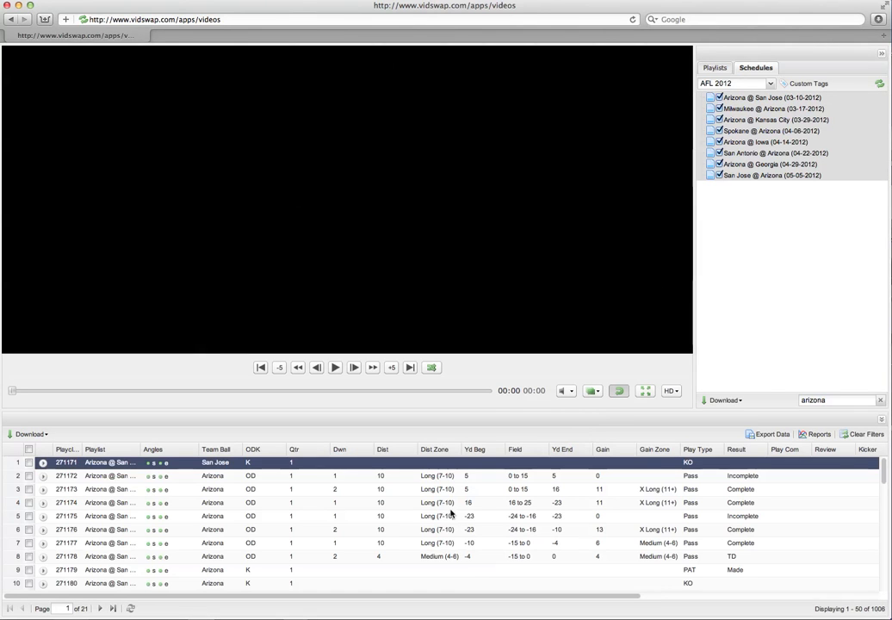
# Scroll the combined 1,008-play Arizona grid down and back up to review it.
pyautogui.scroll(-3)
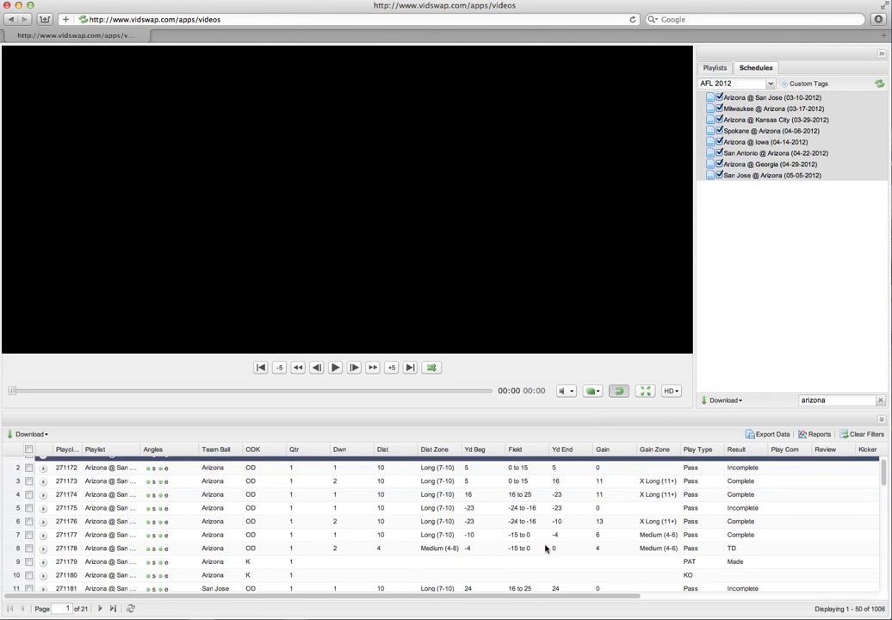
pyautogui.moveTo(671, 441)
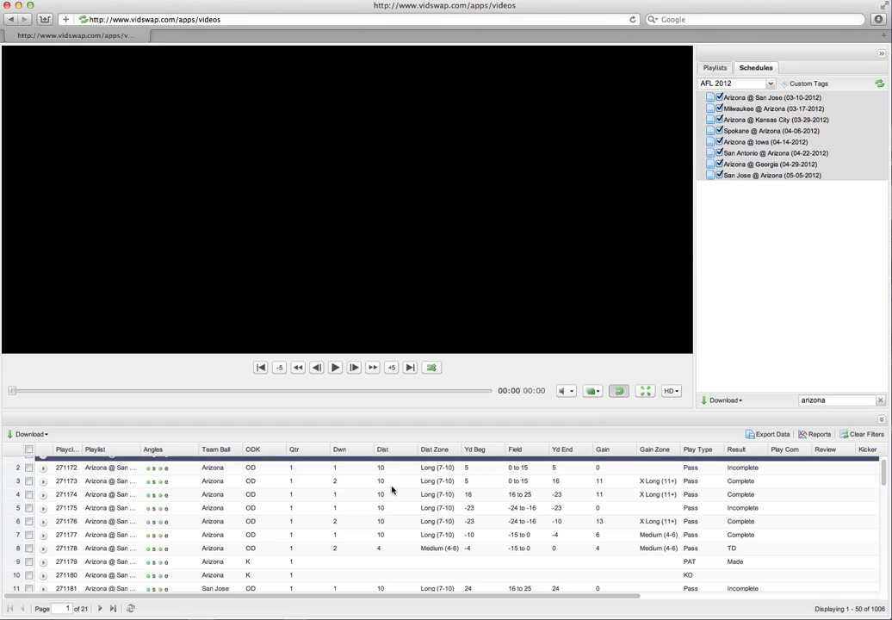
pyautogui.moveTo(353, 513)
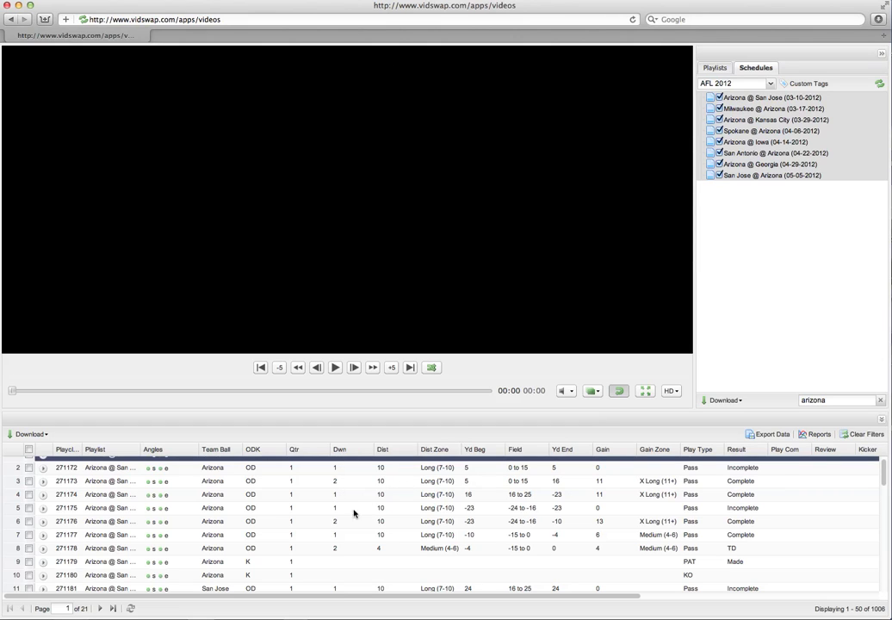
pyautogui.moveTo(716, 465)
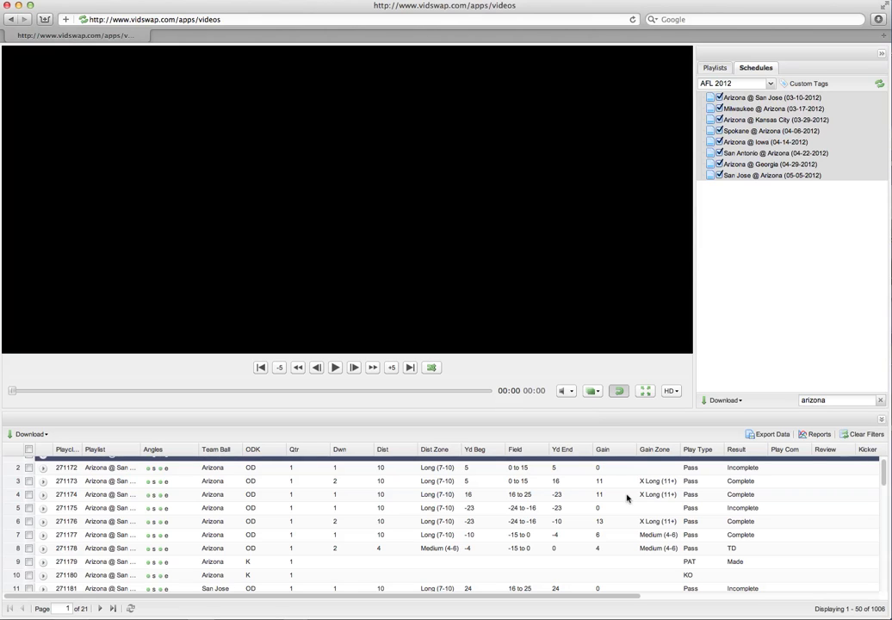
pyautogui.moveTo(520, 461)
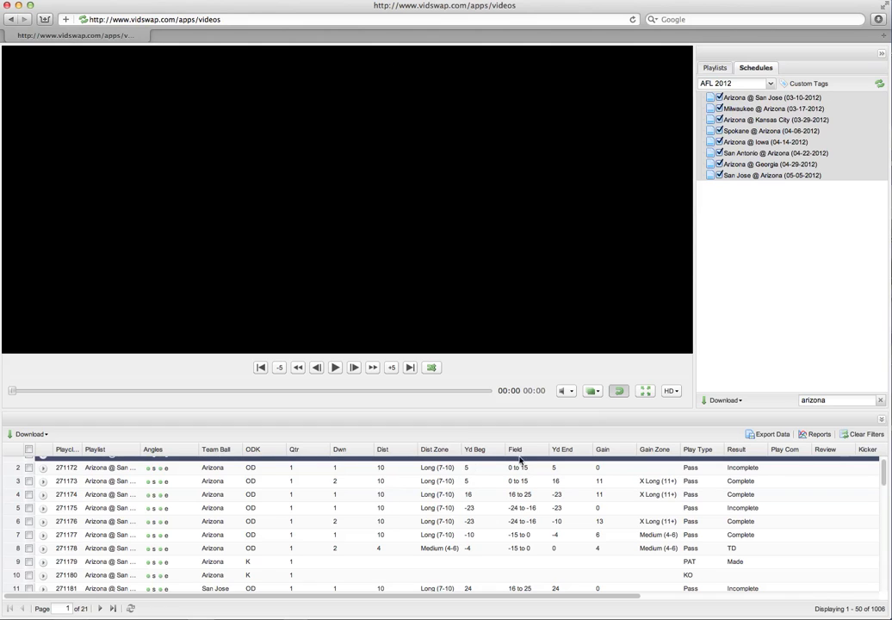
pyautogui.moveTo(654, 461)
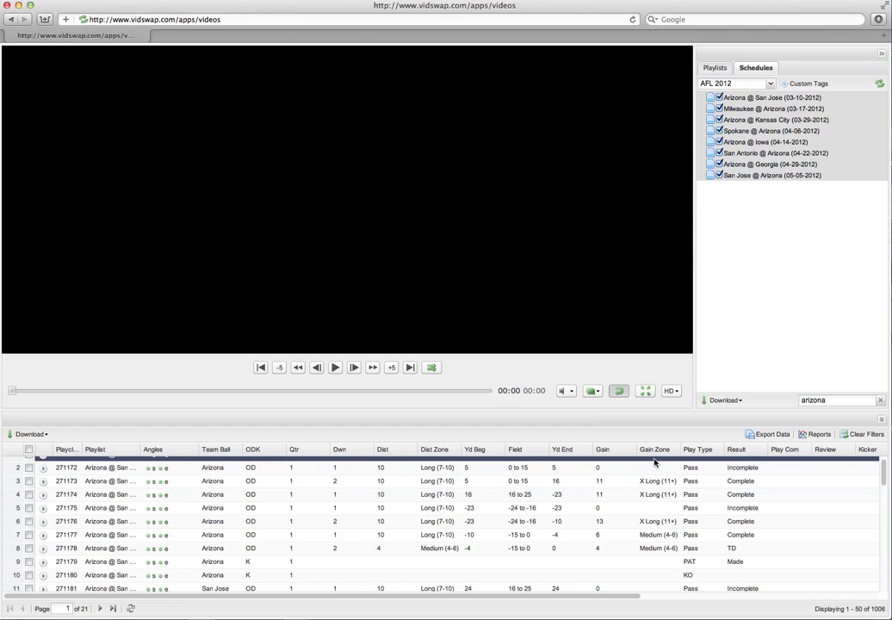
pyautogui.moveTo(655, 441)
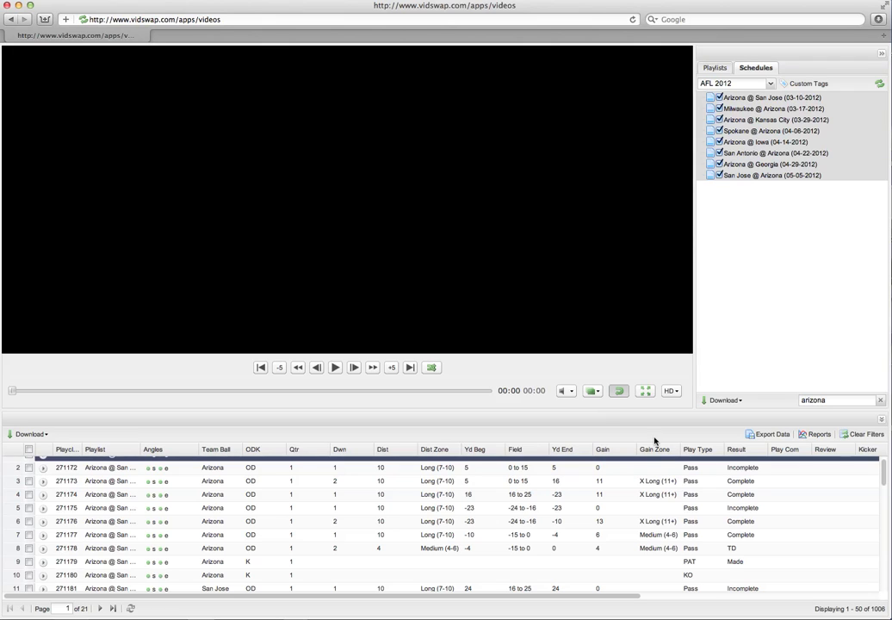
pyautogui.moveTo(727, 186)
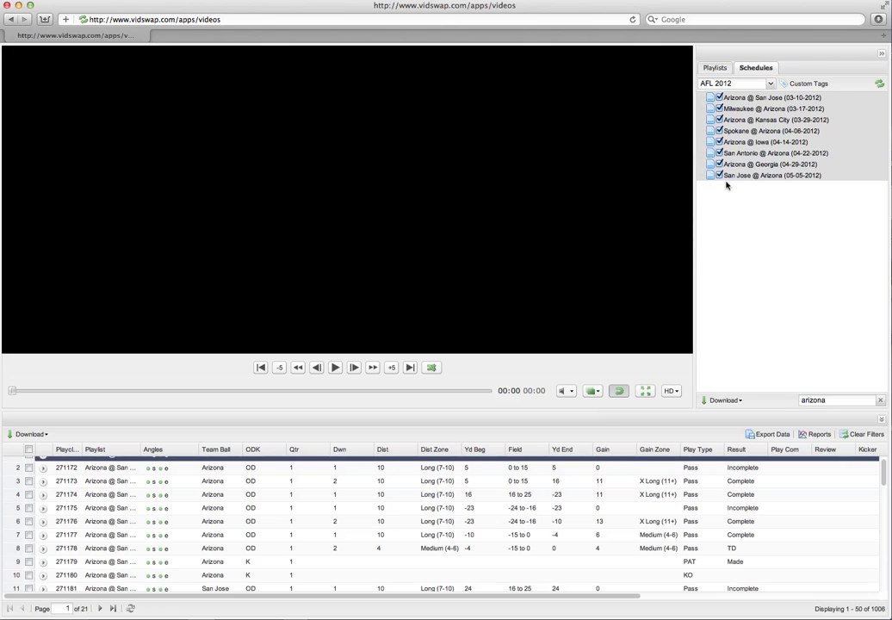
pyautogui.moveTo(722, 201)
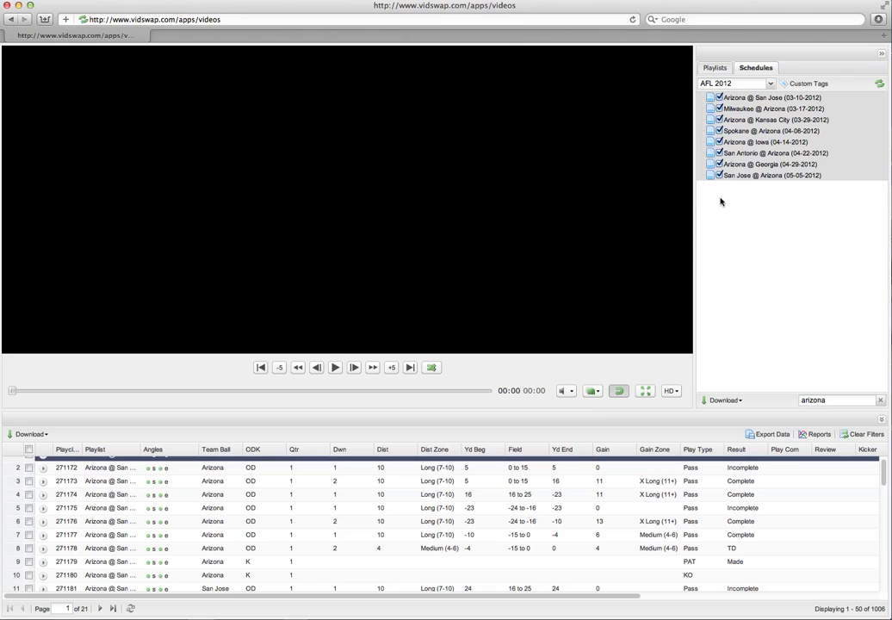
pyautogui.moveTo(753, 266)
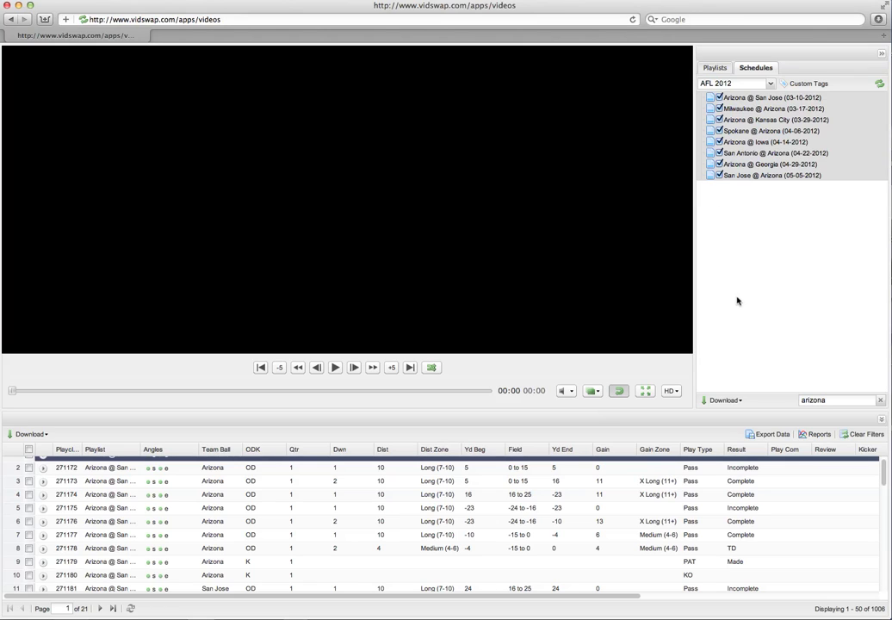
pyautogui.moveTo(672, 423)
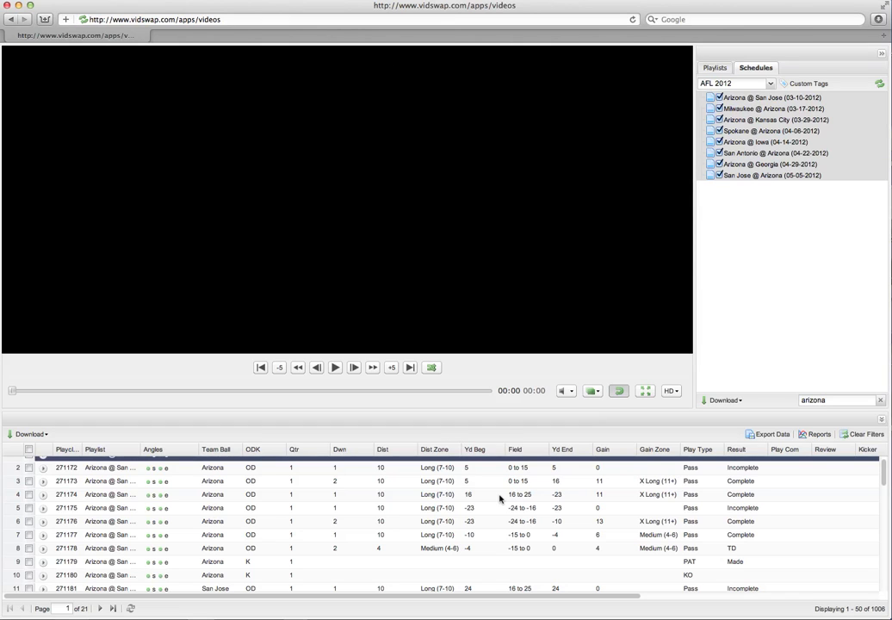
pyautogui.scroll(3)
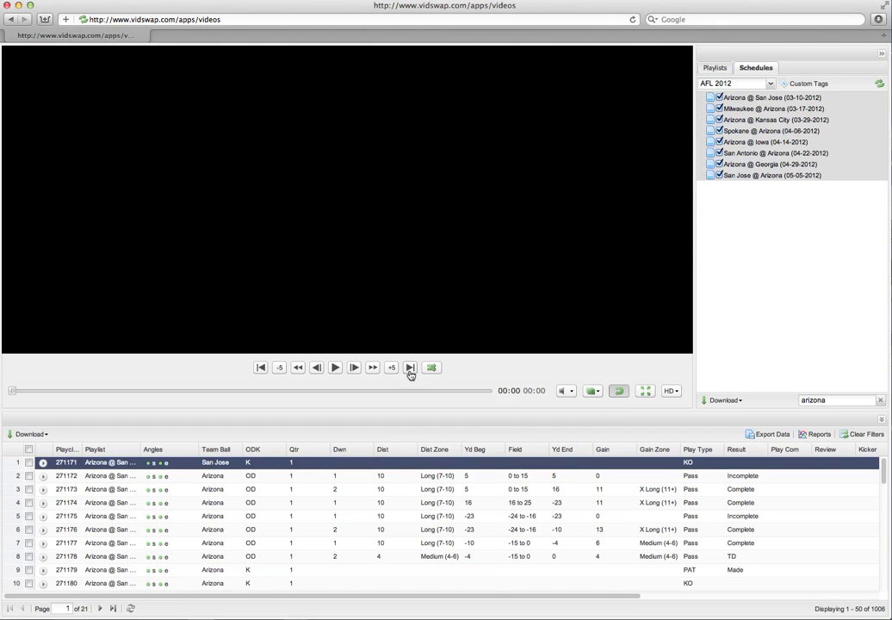
# Play and pause the opening San Jose kickoff clip, then bring the Kicker–TD plays tag columns into view.
pyautogui.click(334, 369)
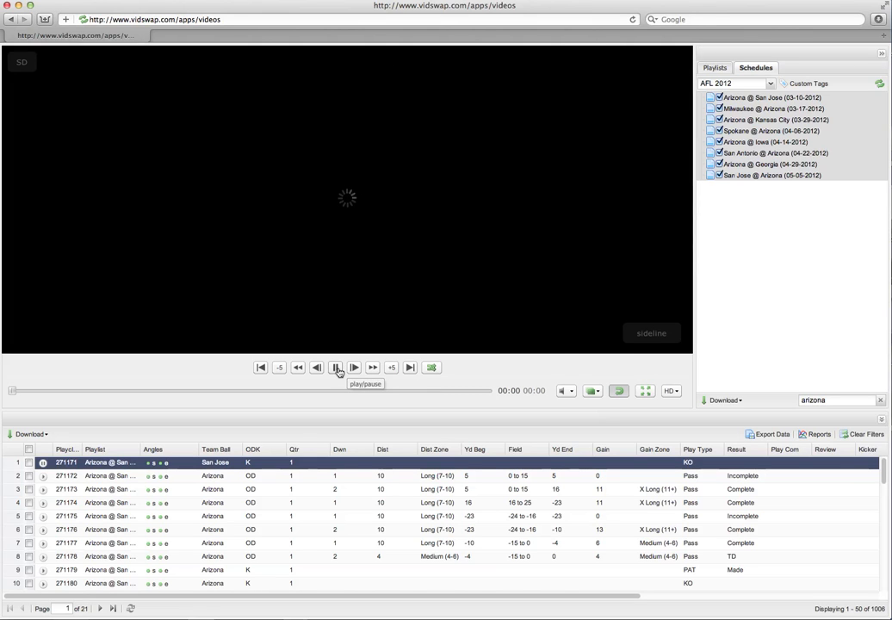
pyautogui.click(336, 368)
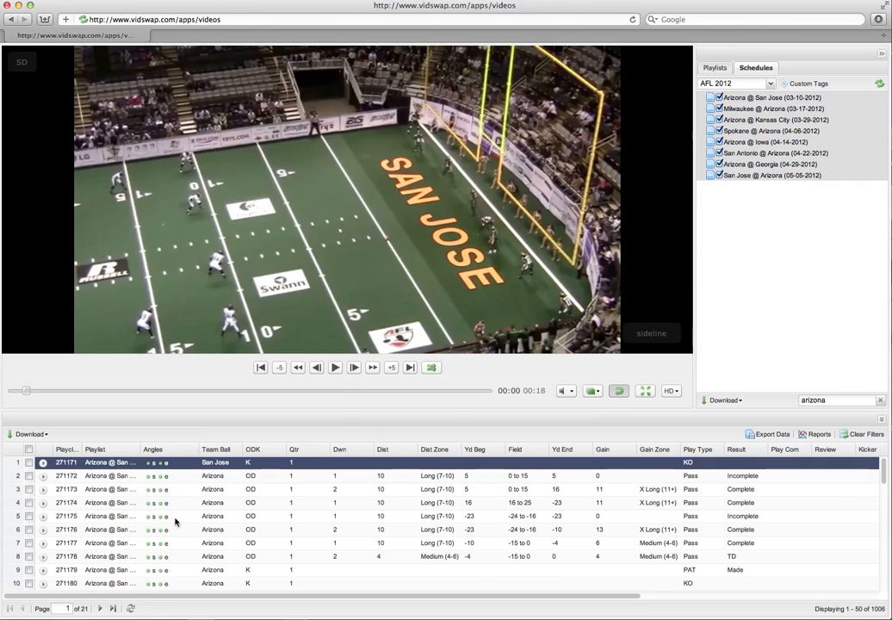
pyautogui.moveTo(358, 475)
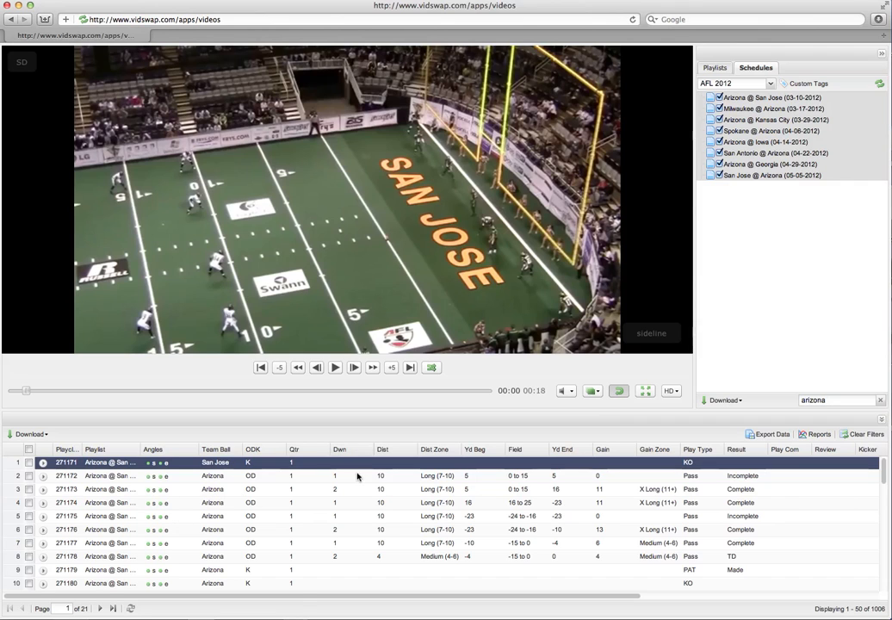
pyautogui.hscroll(3)
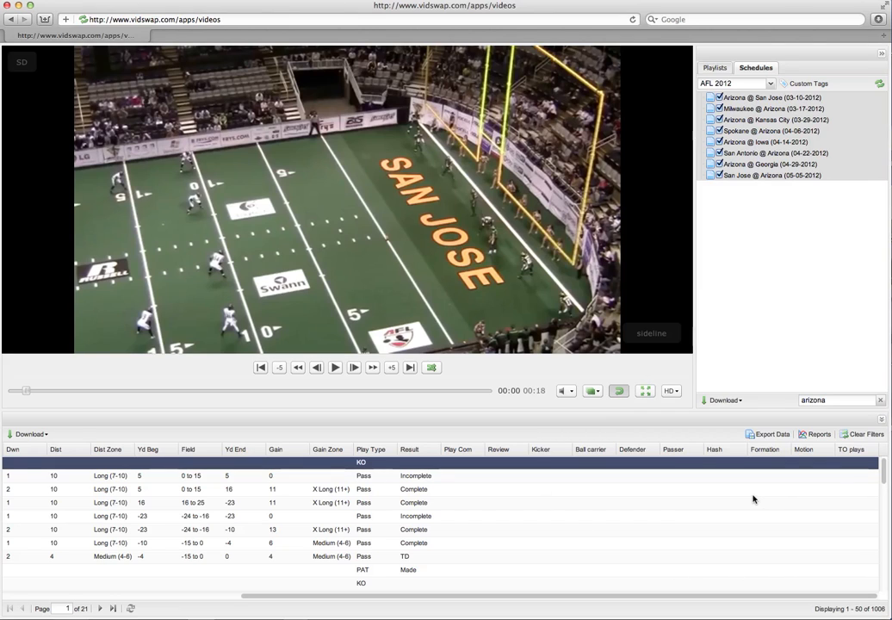
pyautogui.moveTo(685, 448)
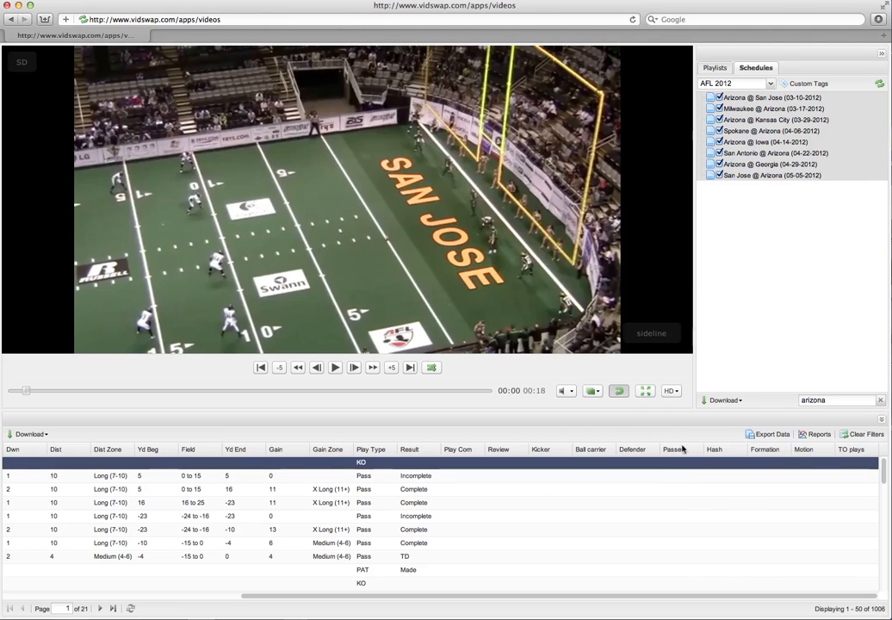
pyautogui.moveTo(808, 82)
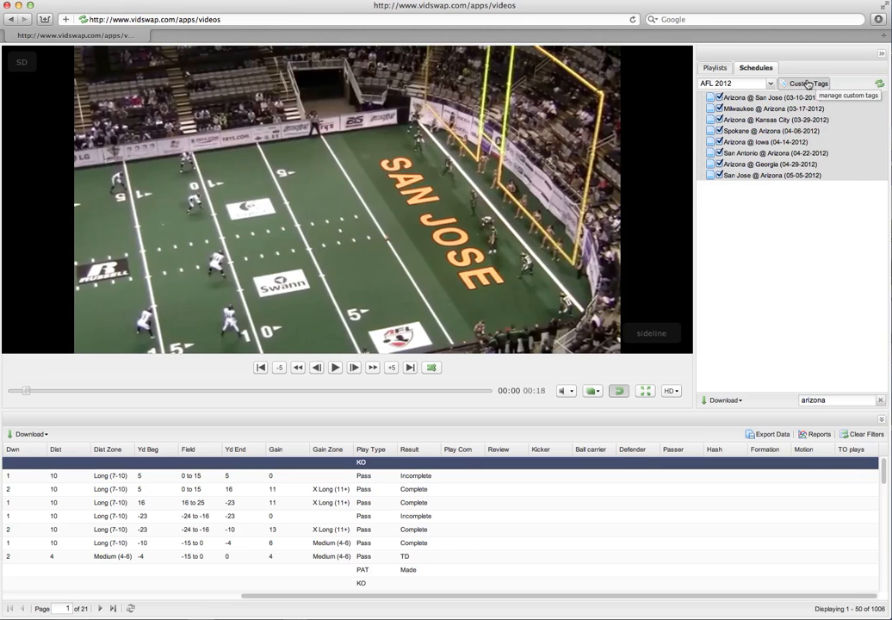
# In Custom Tags, edit the Formation tag to show its list values 2x1, 3x0, 2x2, 3x1.
pyautogui.click(808, 83)
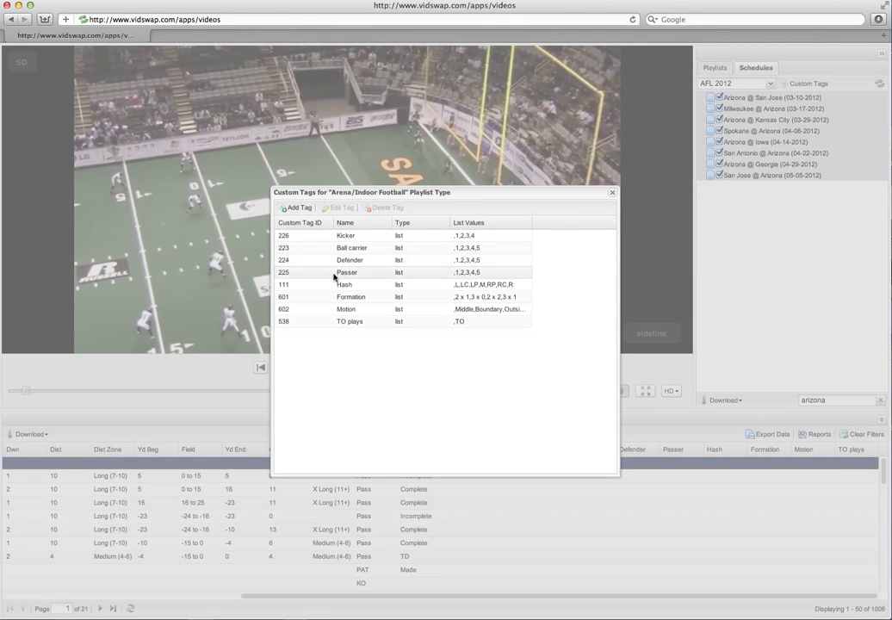
pyautogui.moveTo(365, 348)
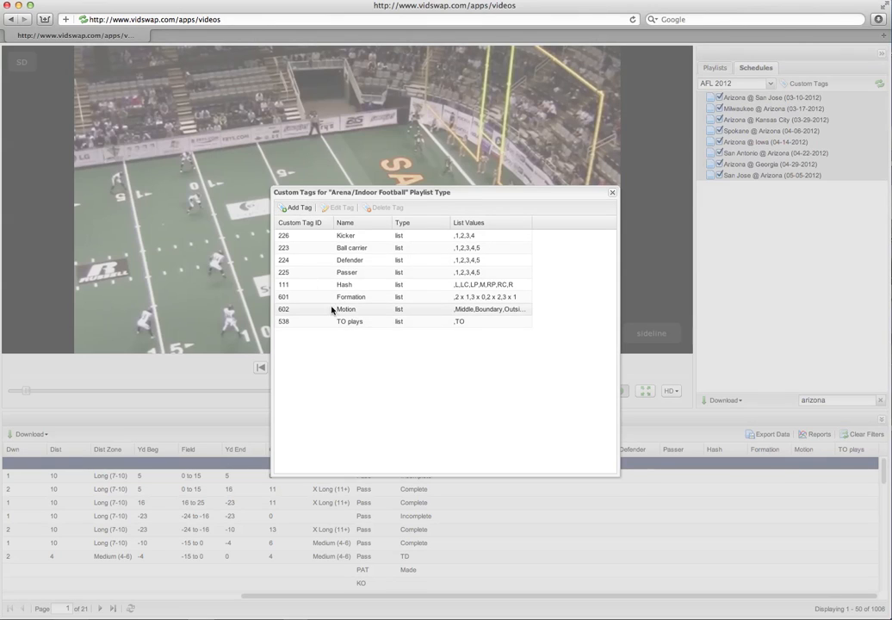
pyautogui.click(352, 297)
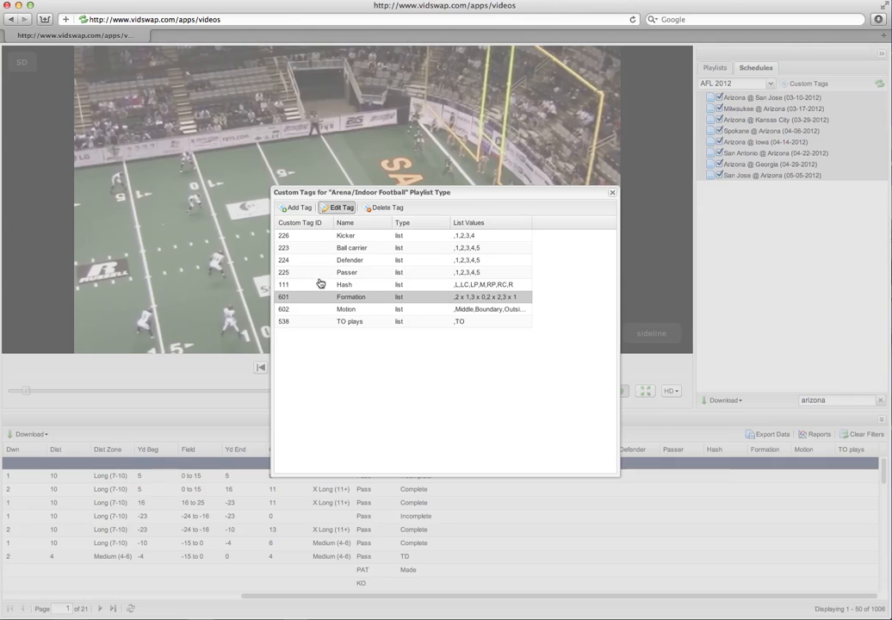
pyautogui.click(341, 207)
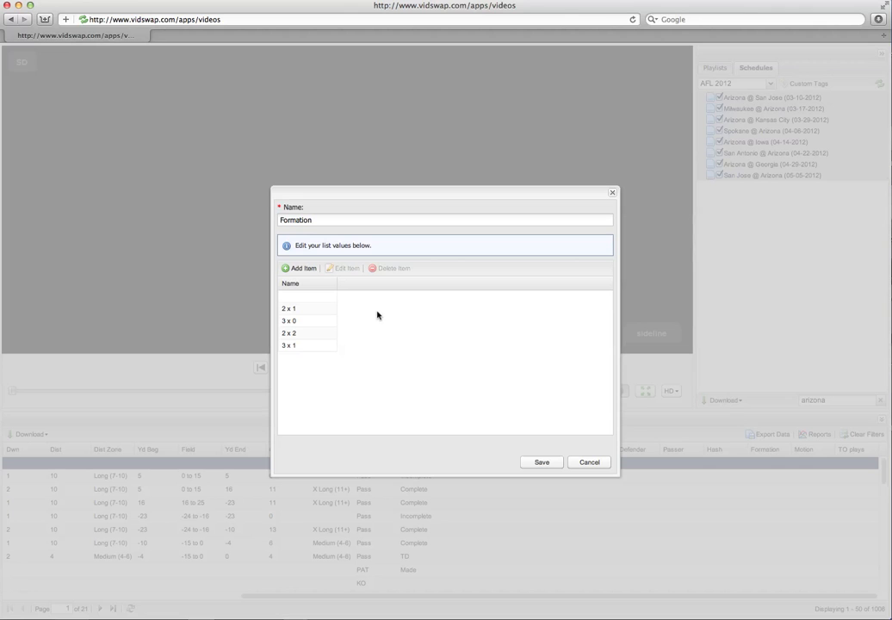
pyautogui.moveTo(585, 429)
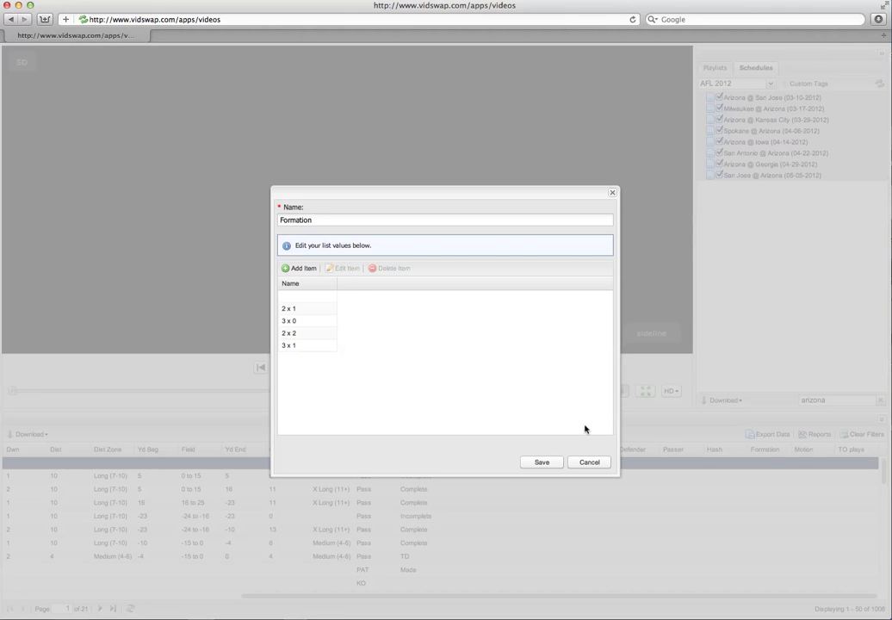
# Cancel the Formation tag edit and close the custom tags manager.
pyautogui.click(541, 462)
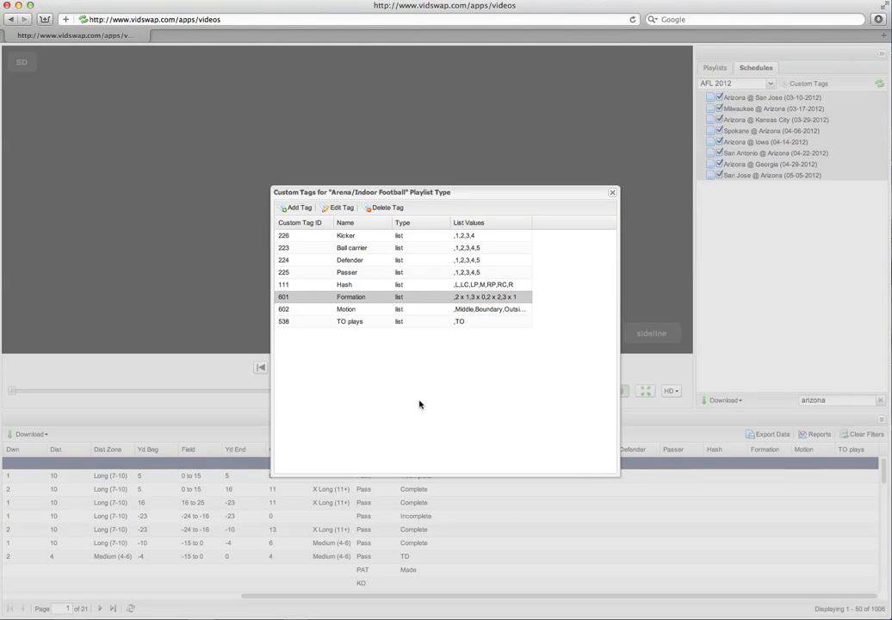
pyautogui.moveTo(427, 404)
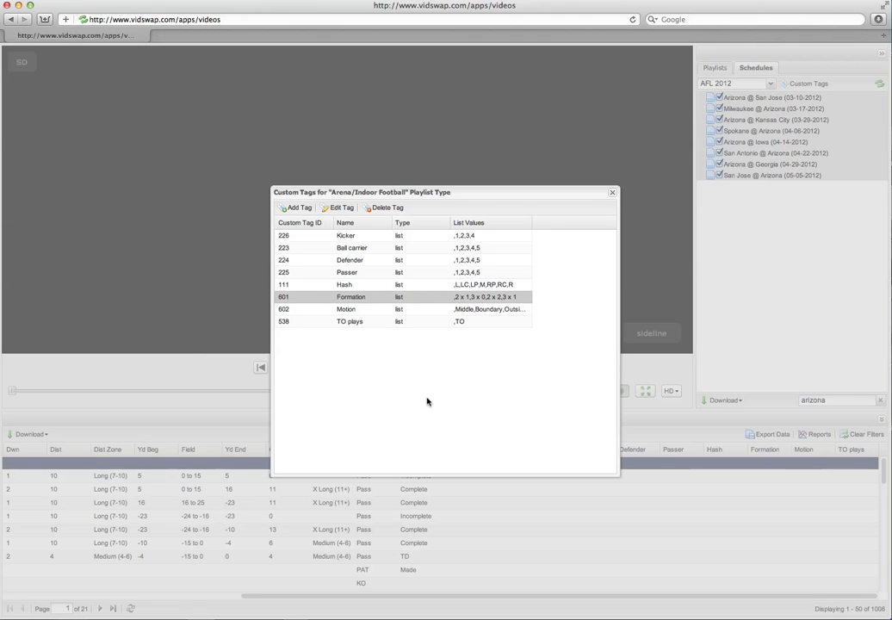
pyautogui.click(613, 193)
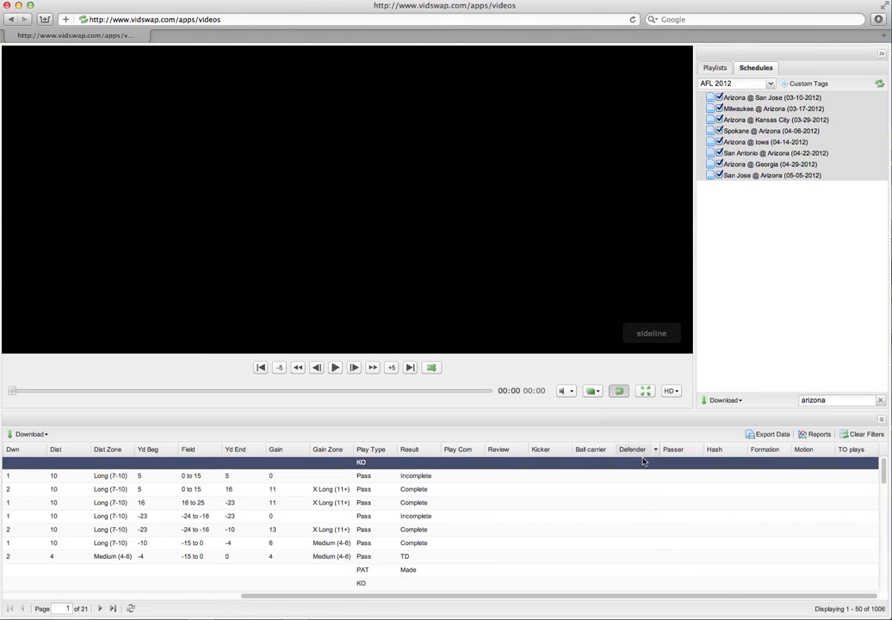
pyautogui.moveTo(748, 503)
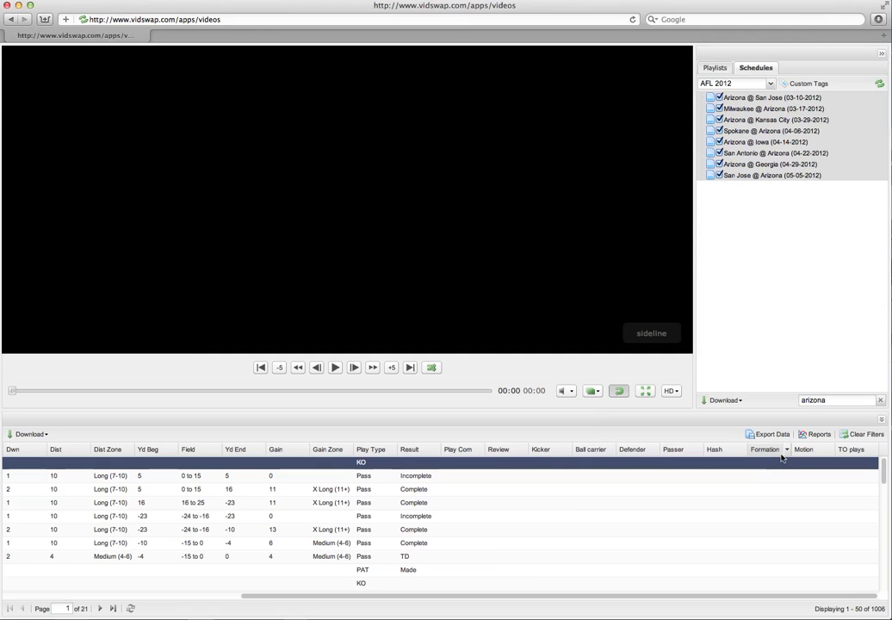
pyautogui.moveTo(414, 491)
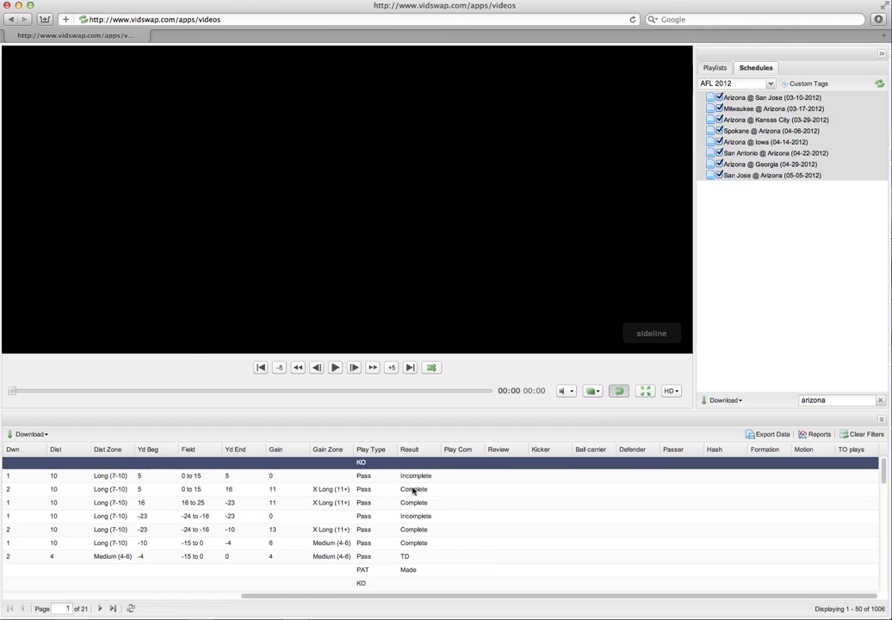
# Scroll the grid back left and filter Team Ball to Arizona, leaving 472 plays.
pyautogui.hscroll(-3)
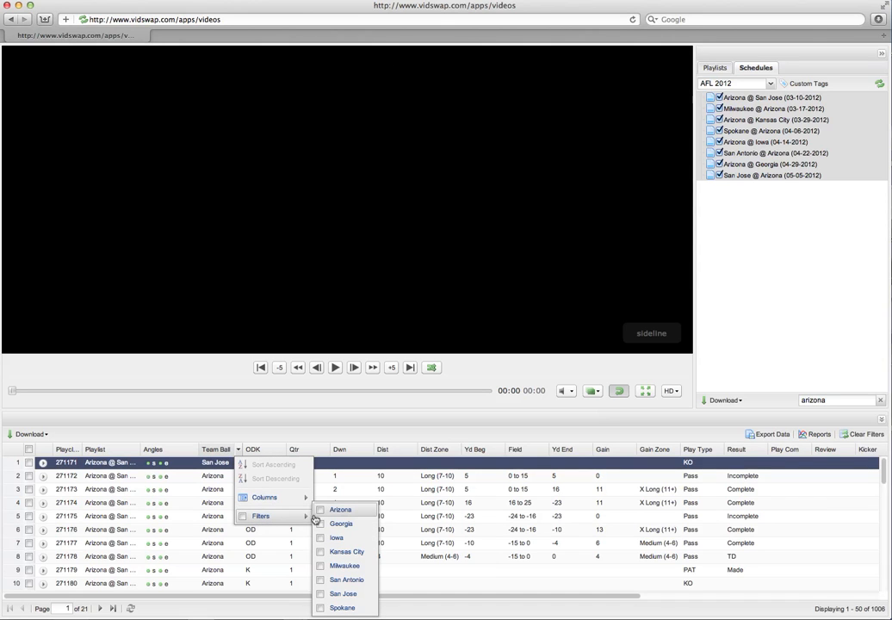
pyautogui.click(341, 510)
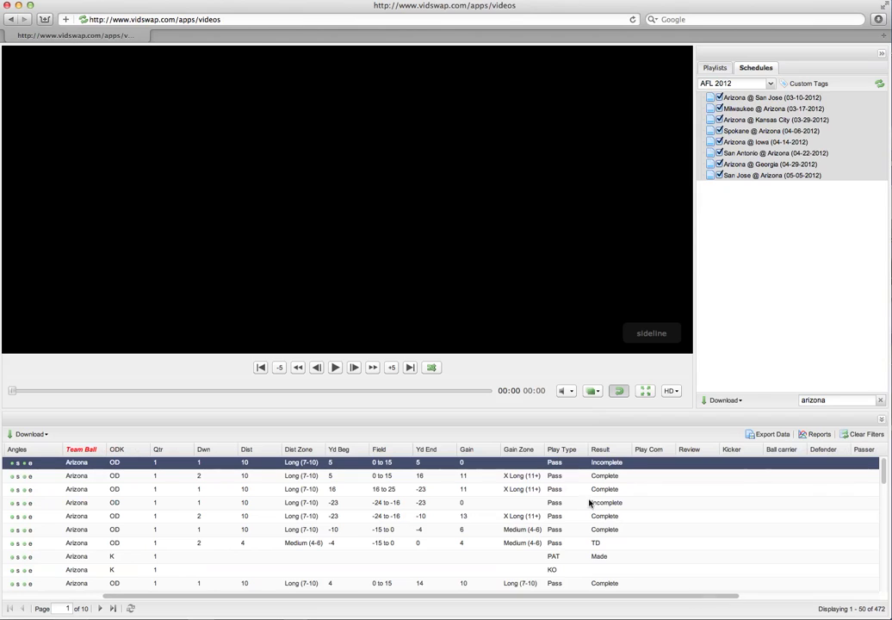
pyautogui.click(582, 448)
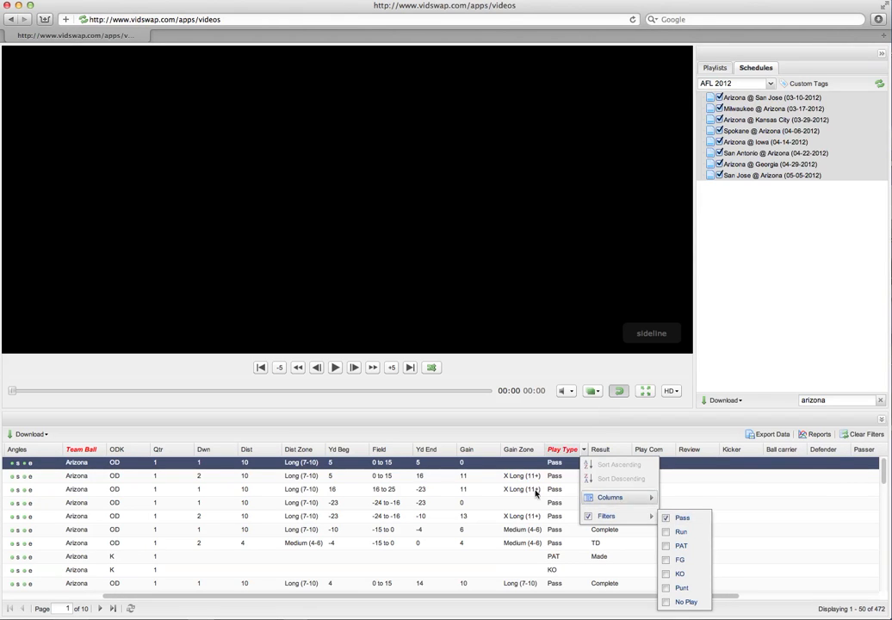
# Keep only pass plays and restrict them by down, leaving 227 Arizona plays.
pyautogui.click(665, 517)
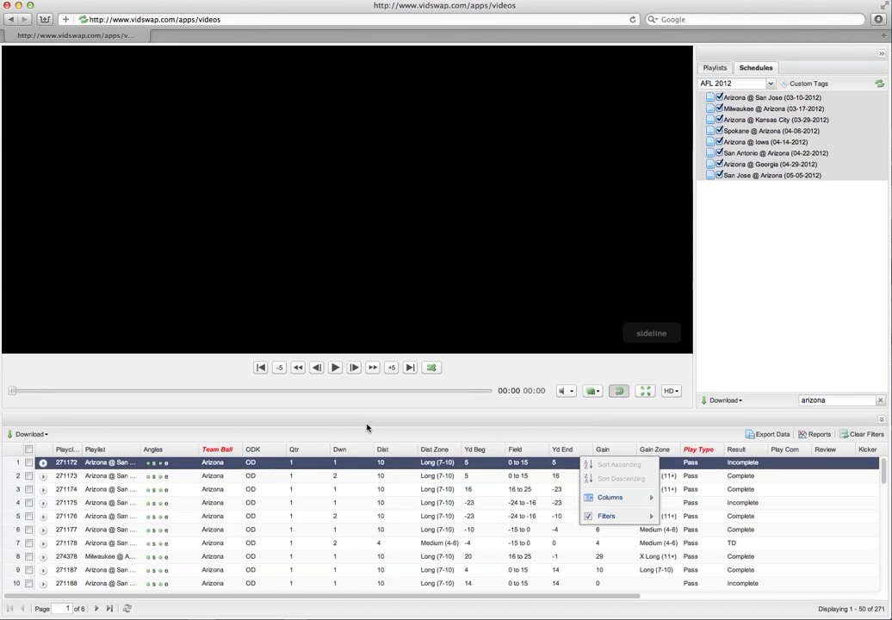
pyautogui.click(368, 448)
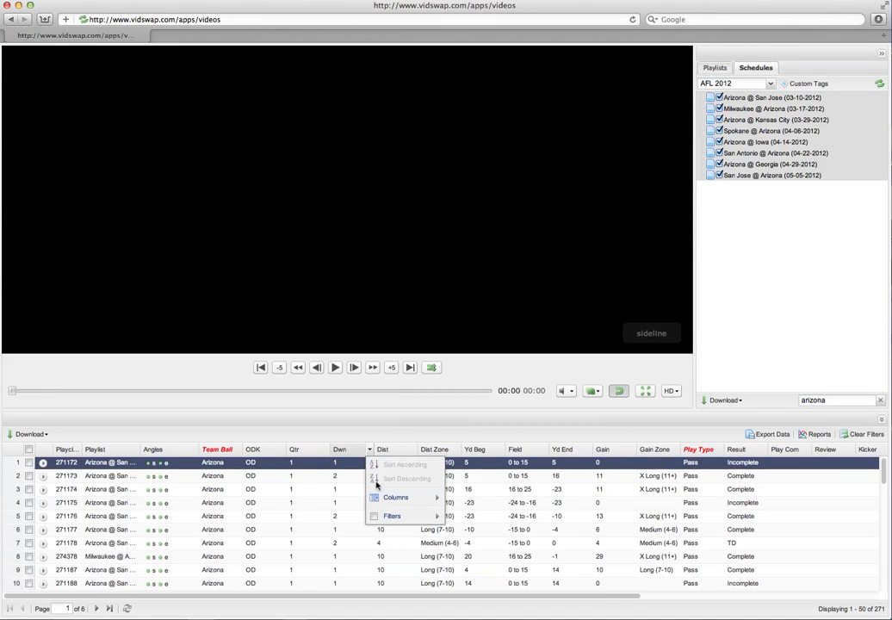
pyautogui.click(393, 516)
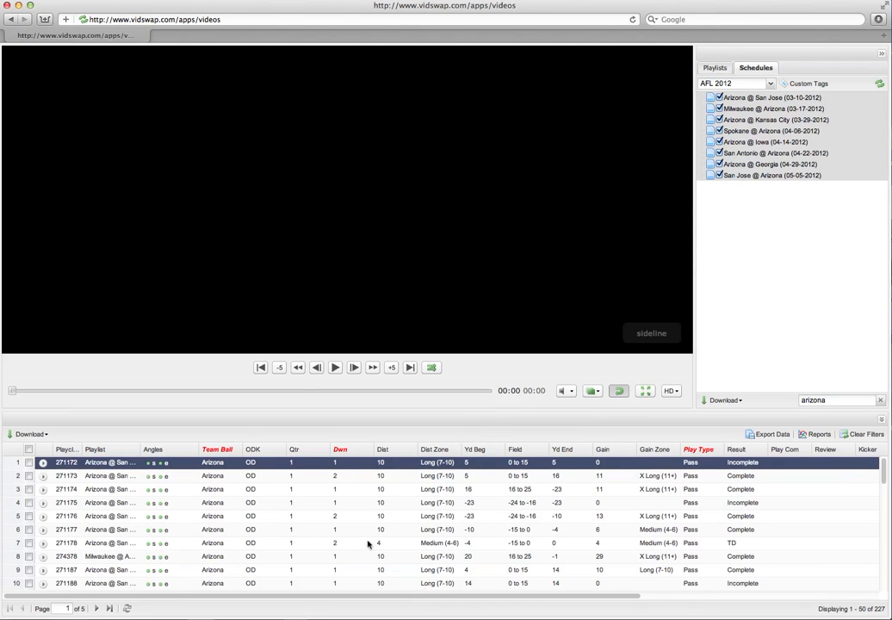
# Select the first filtered Arizona pass play and start its video in the player.
pyautogui.click(335, 367)
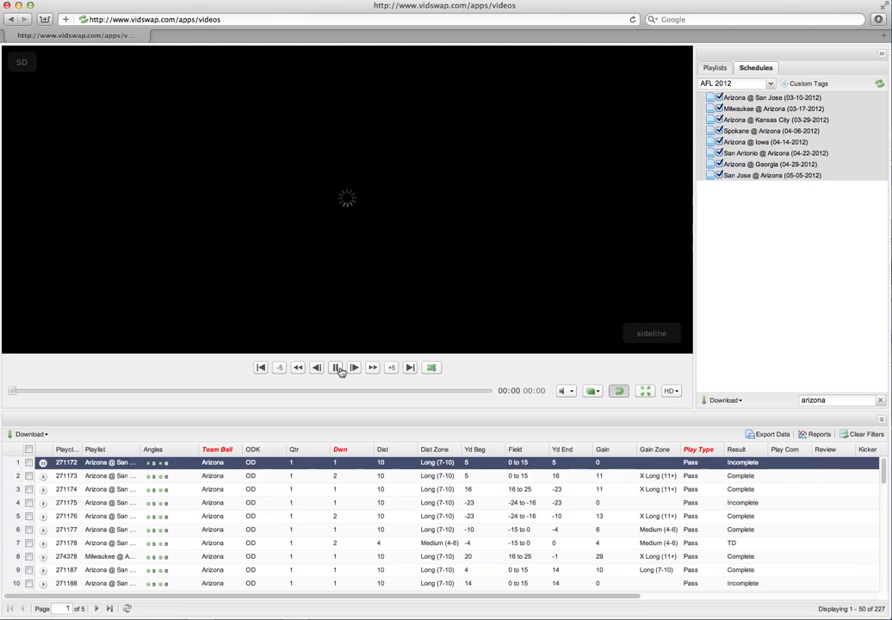
pyautogui.click(336, 369)
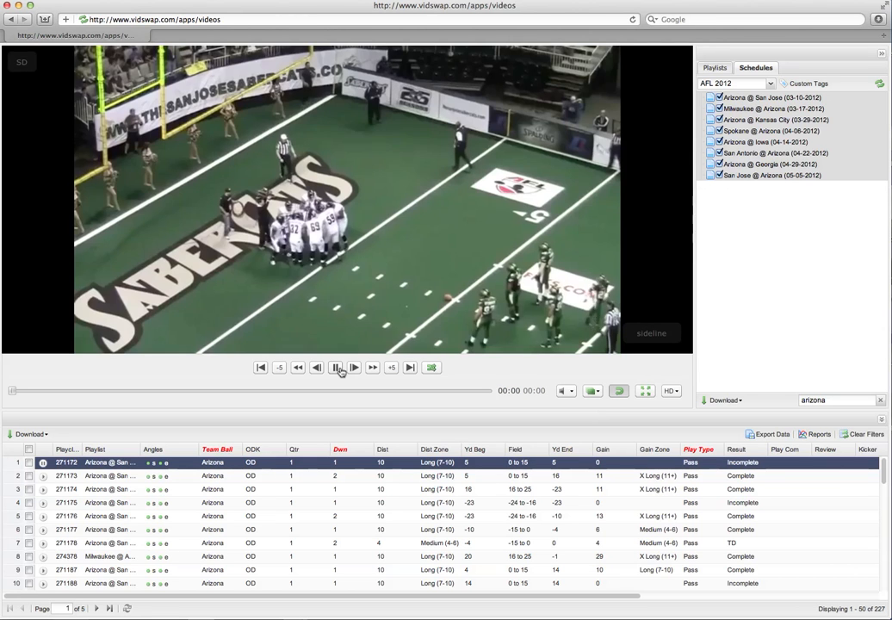
pyautogui.click(334, 367)
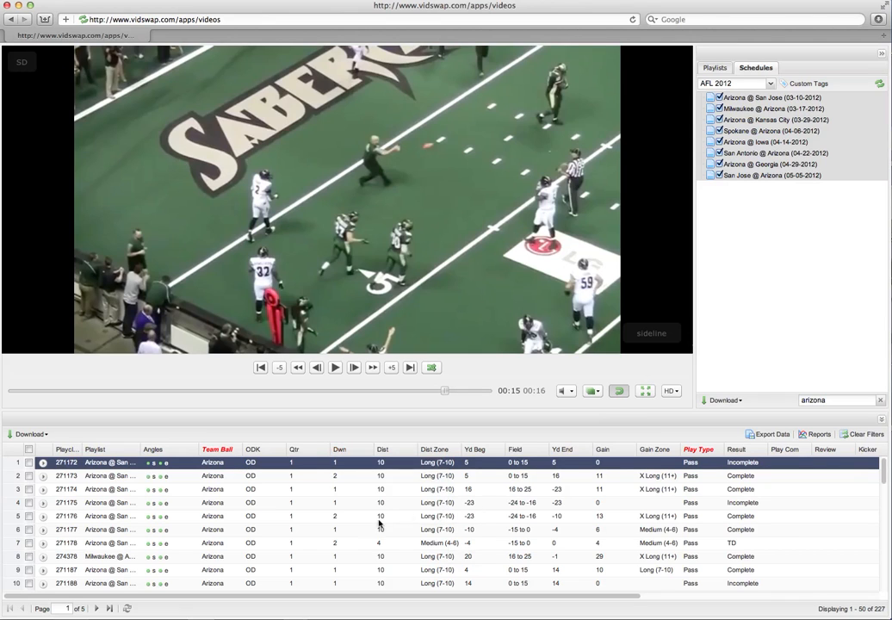
# Add Run alongside Pass in the Play Type filter, giving 318 plays.
pyautogui.click(720, 448)
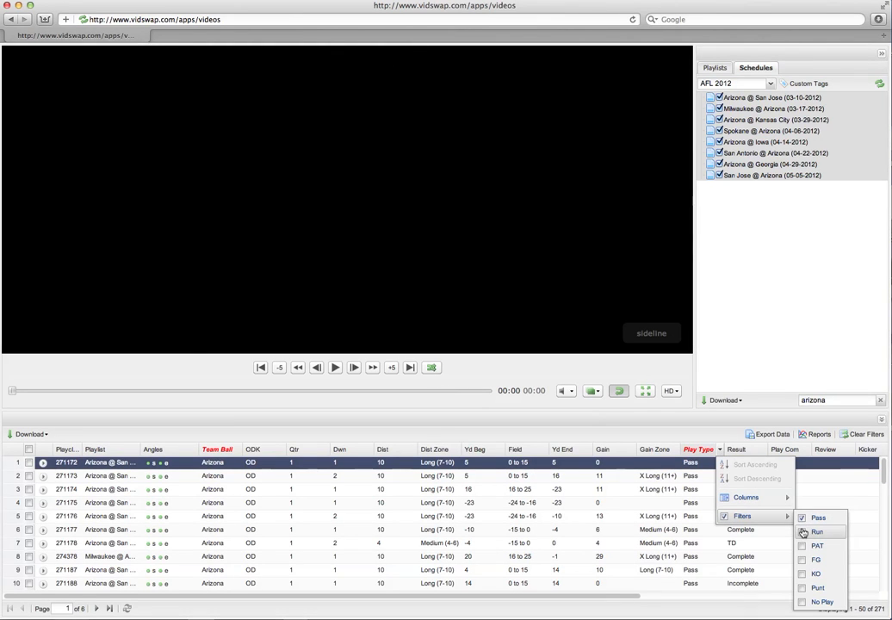
pyautogui.click(803, 517)
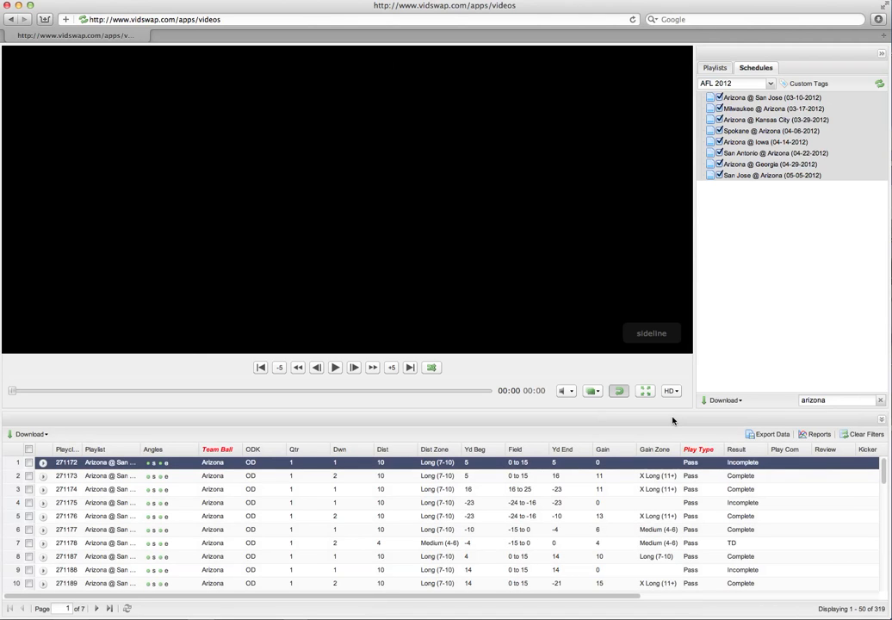
pyautogui.moveTo(704, 468)
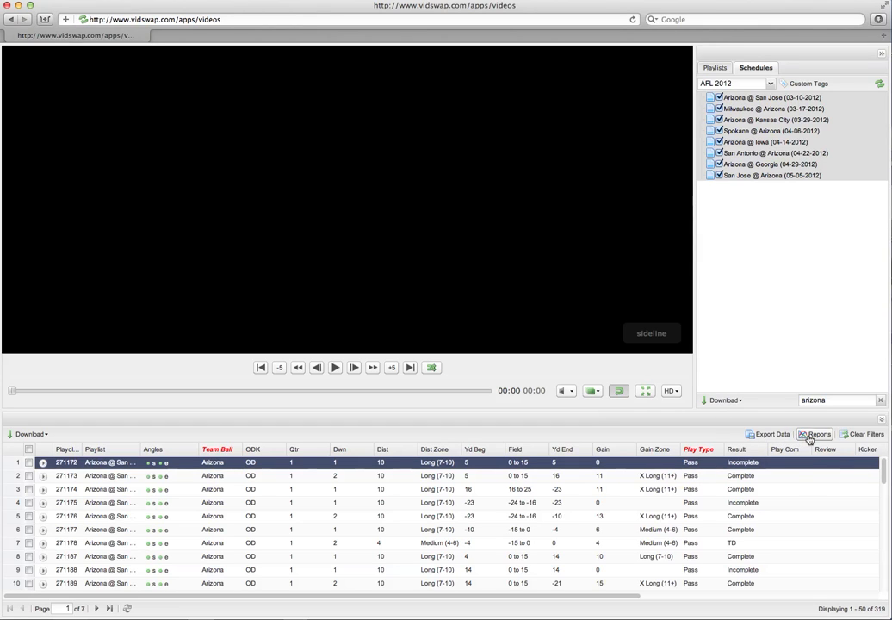
# Go to the Reports page and load the Play Type report: 271 passes, 48 runs.
pyautogui.click(816, 434)
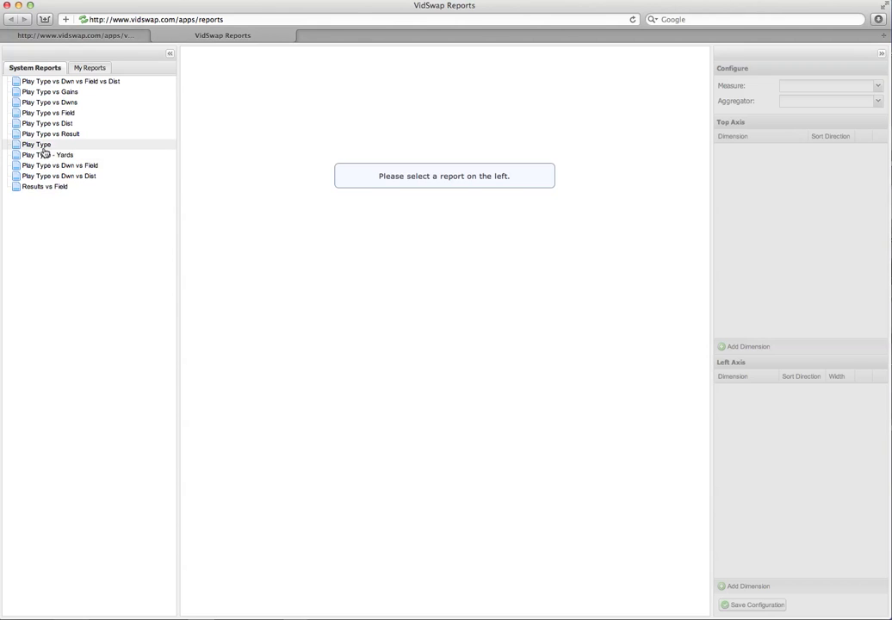
pyautogui.click(36, 145)
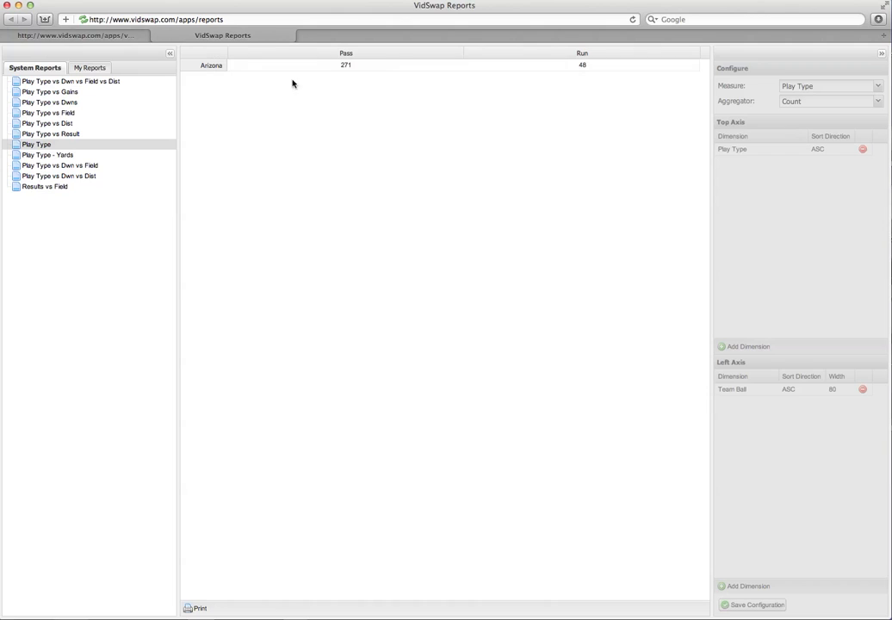
pyautogui.moveTo(337, 69)
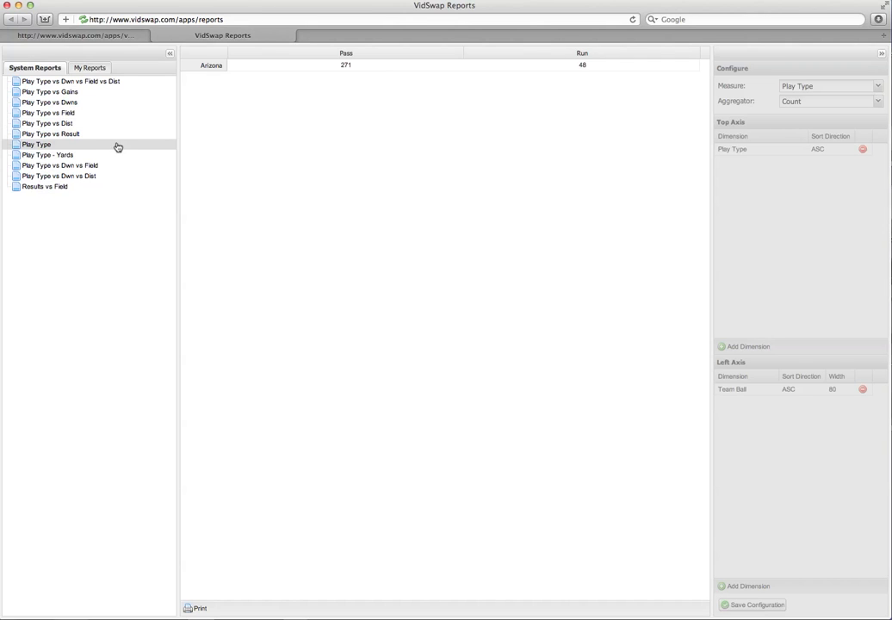
pyautogui.moveTo(59, 165)
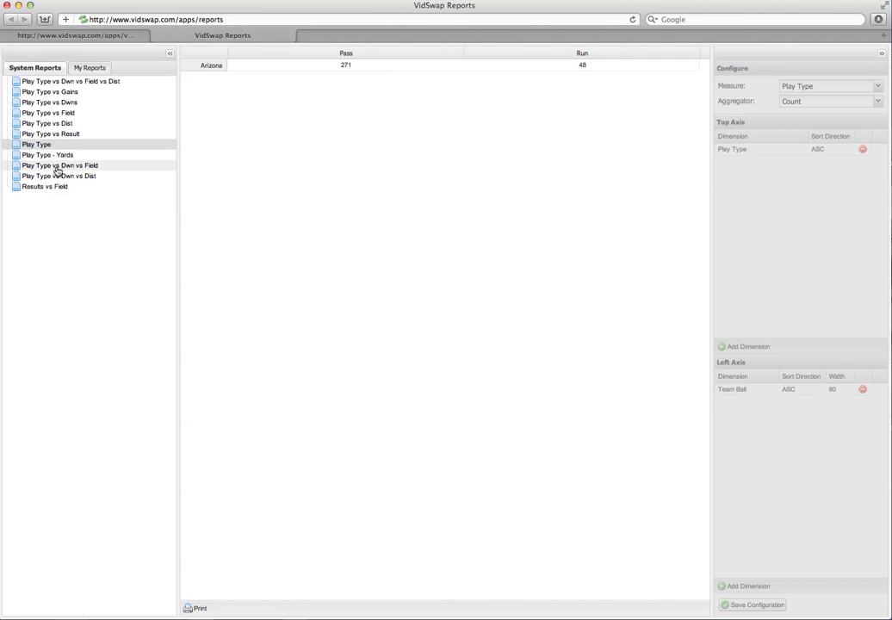
# View the Play Type vs Dwn vs Field report, then the Results vs Field report.
pyautogui.click(58, 165)
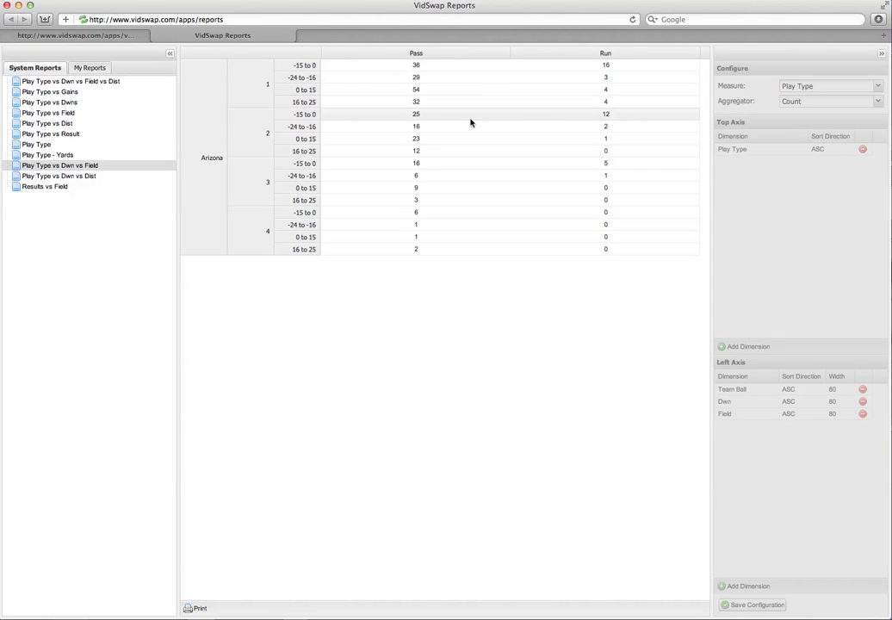
pyautogui.moveTo(329, 90)
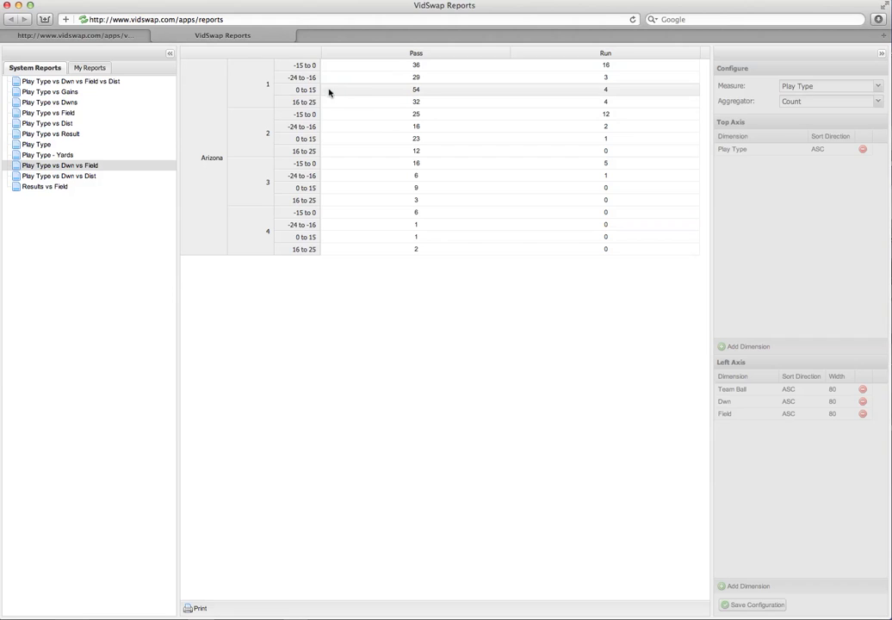
pyautogui.moveTo(411, 66)
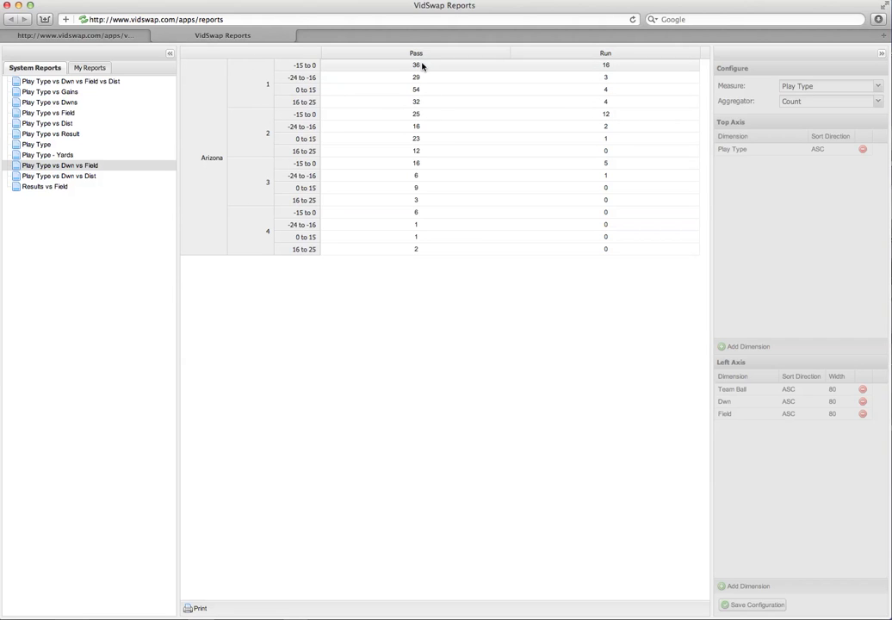
pyautogui.moveTo(338, 63)
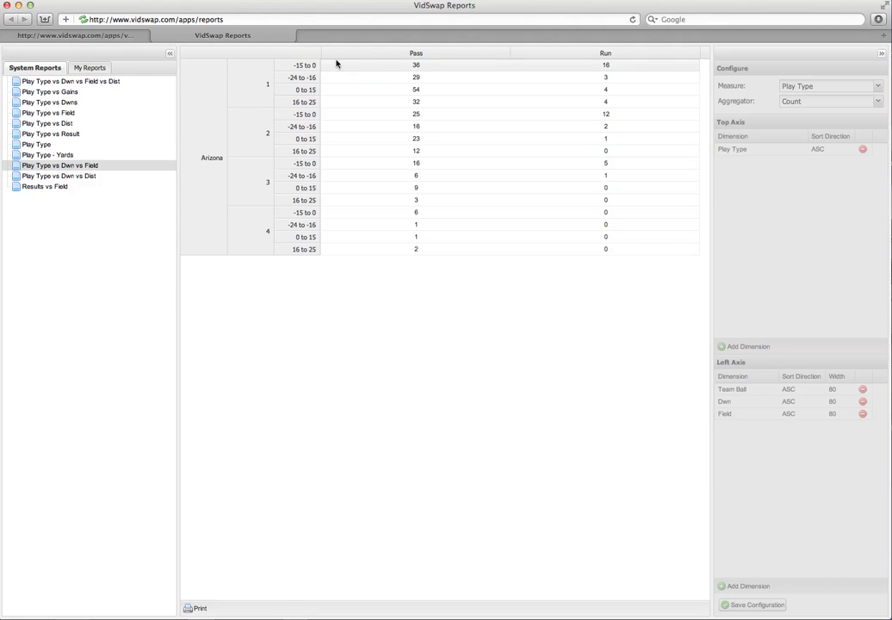
pyautogui.moveTo(616, 67)
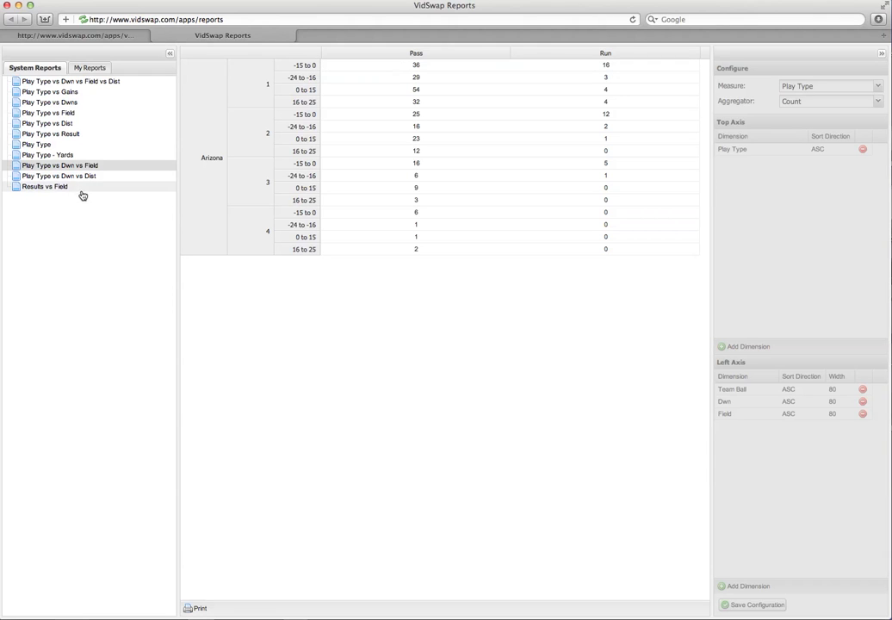
pyautogui.click(45, 186)
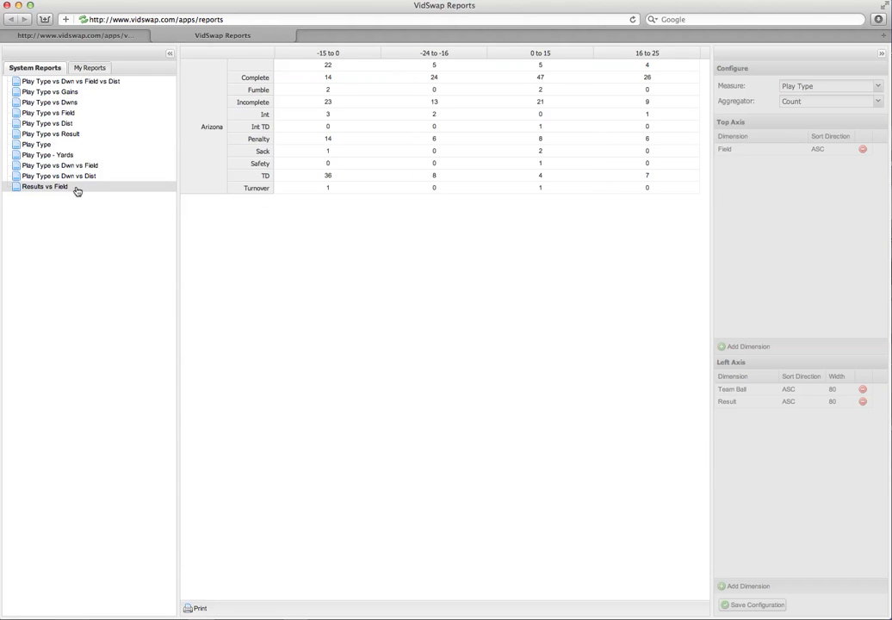
pyautogui.moveTo(114, 197)
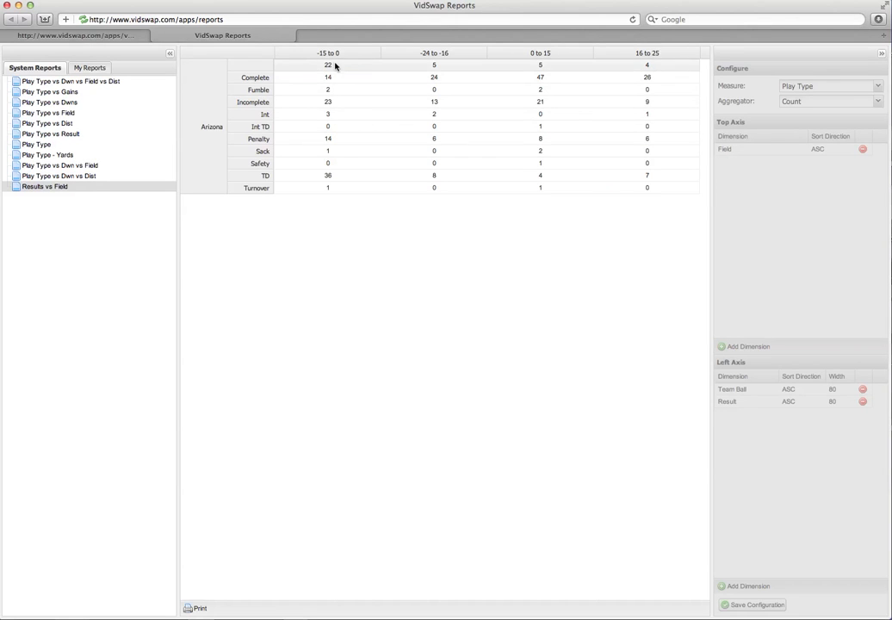
pyautogui.moveTo(463, 88)
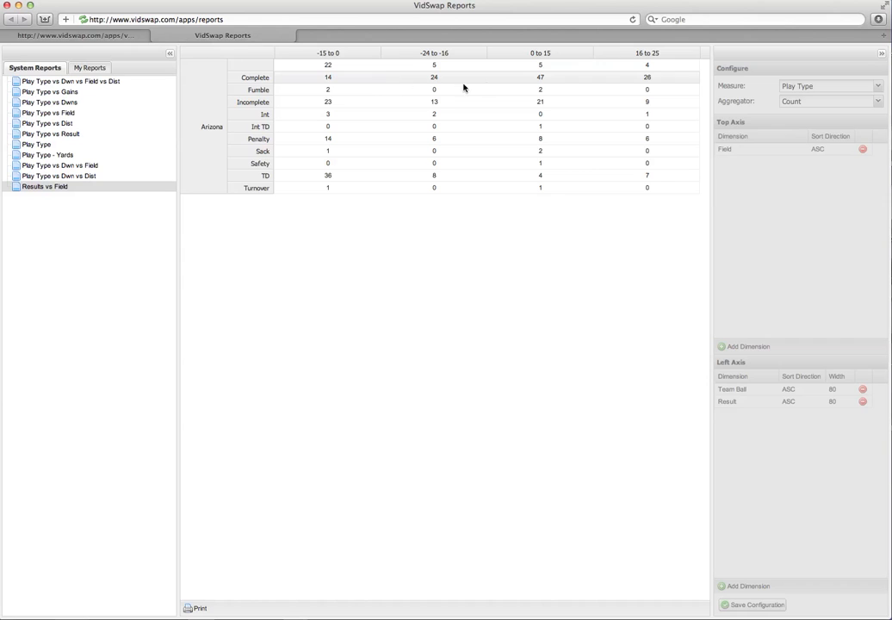
pyautogui.moveTo(200, 236)
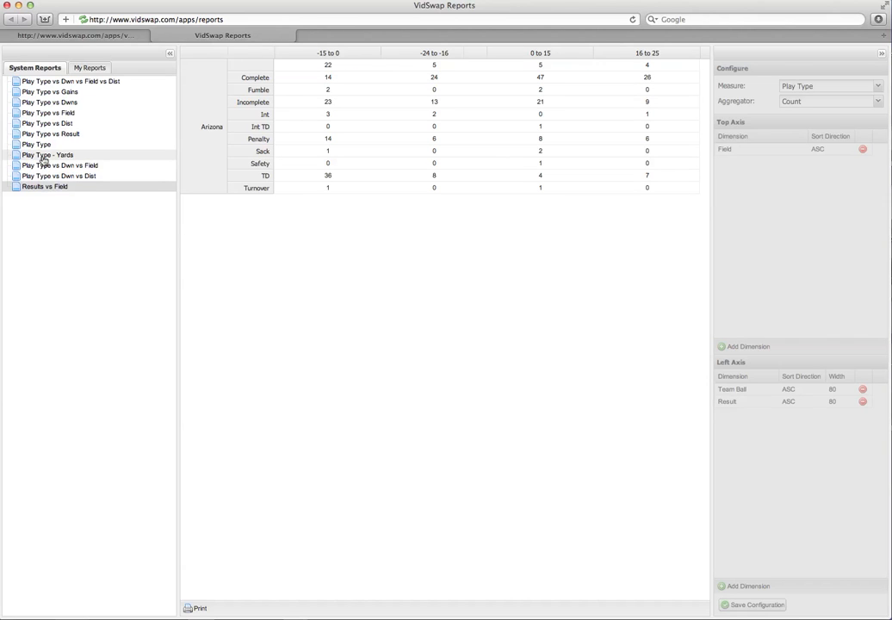
# Load the Play Type - Yards report: 2140 passing yards, 126 rushing.
pyautogui.click(47, 155)
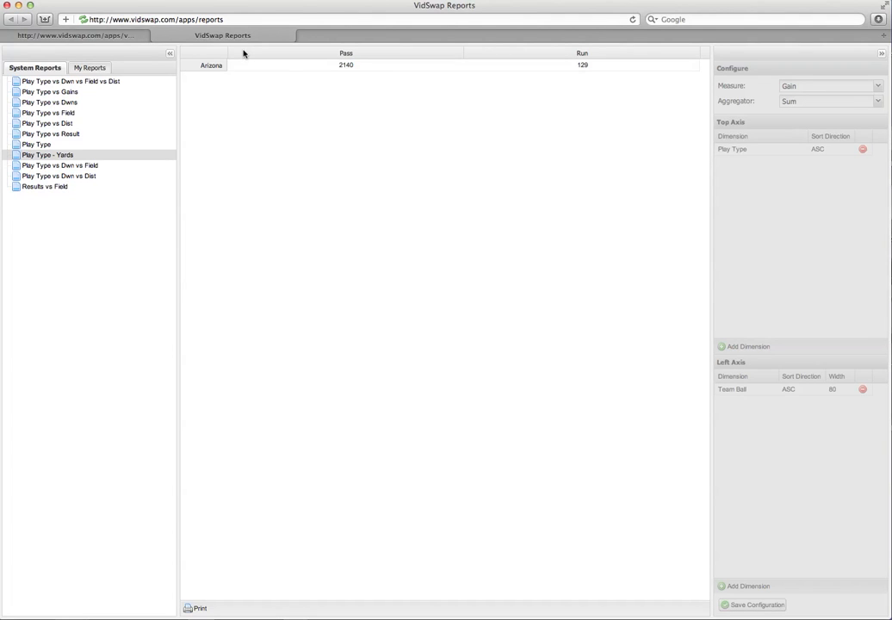
pyautogui.moveTo(335, 79)
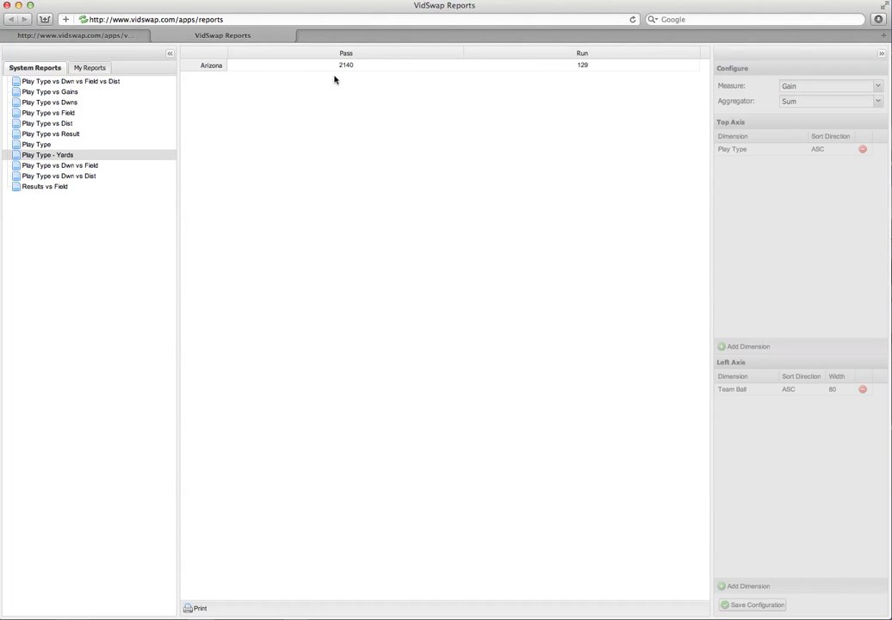
pyautogui.moveTo(582, 75)
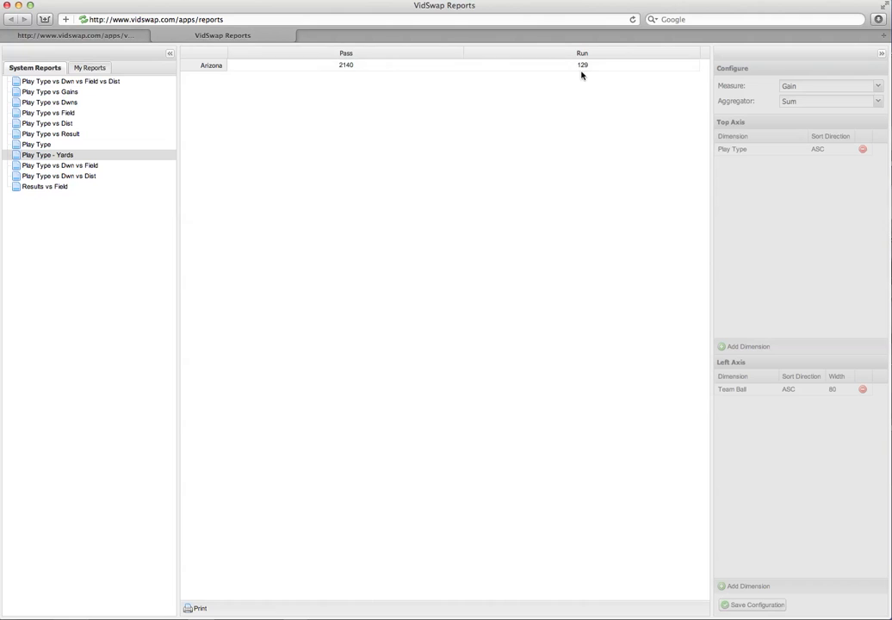
pyautogui.moveTo(48, 93)
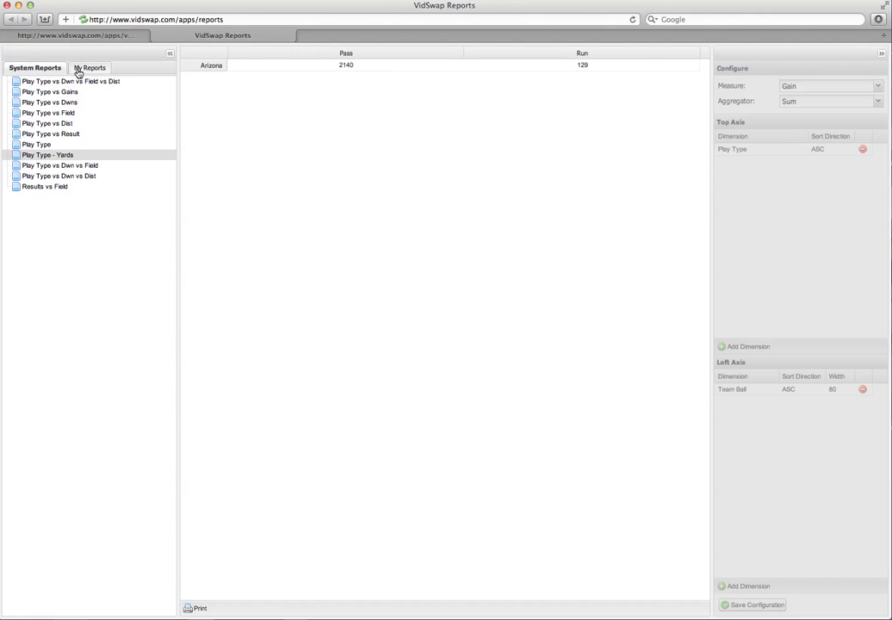
# Under My Reports, load the saved Play Type vs Downs report for Arizona.
pyautogui.click(89, 67)
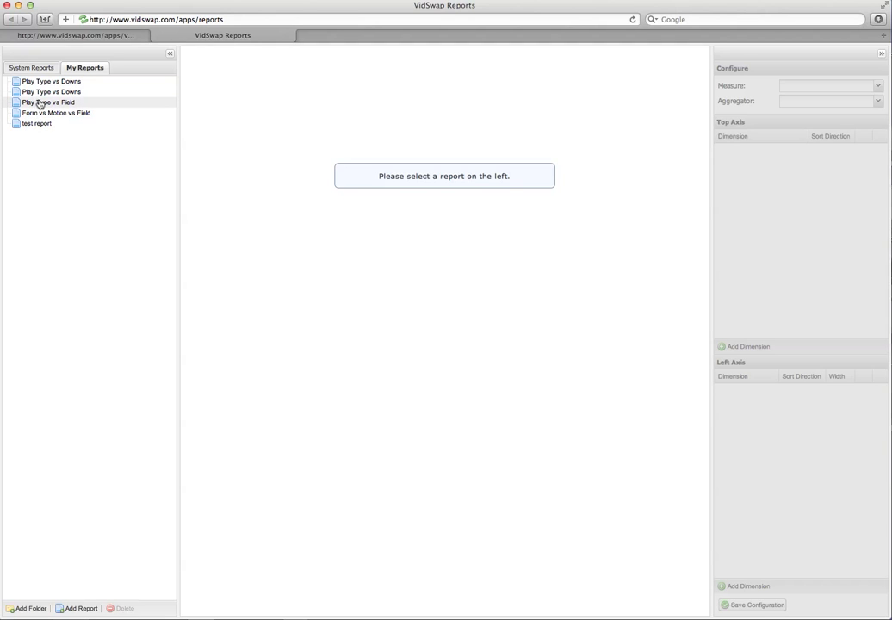
pyautogui.click(50, 91)
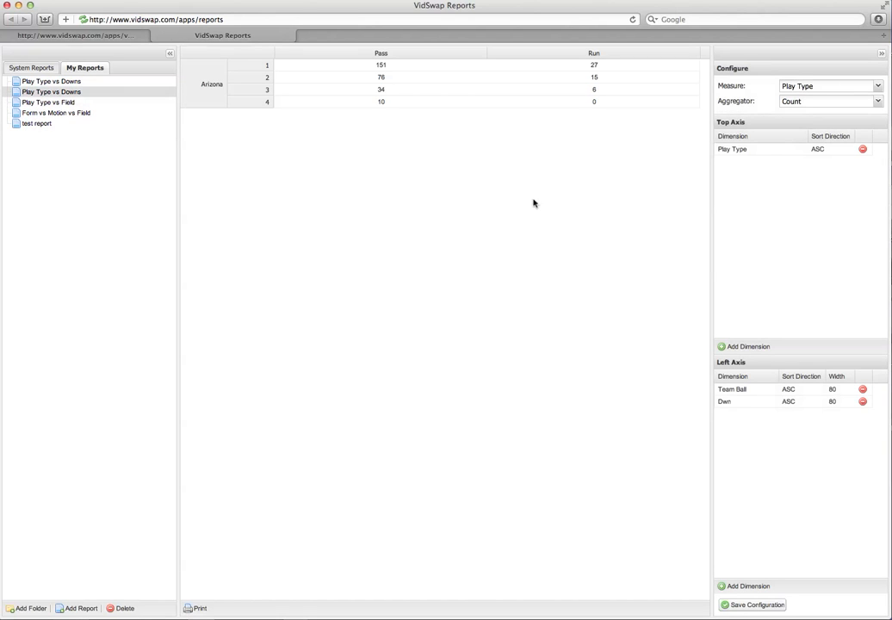
pyautogui.moveTo(758, 231)
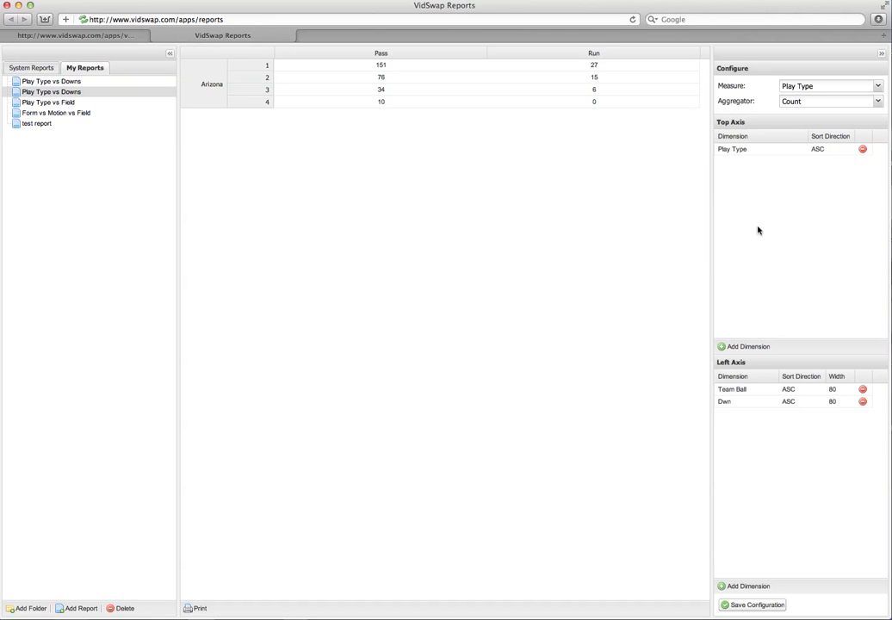
pyautogui.moveTo(739, 241)
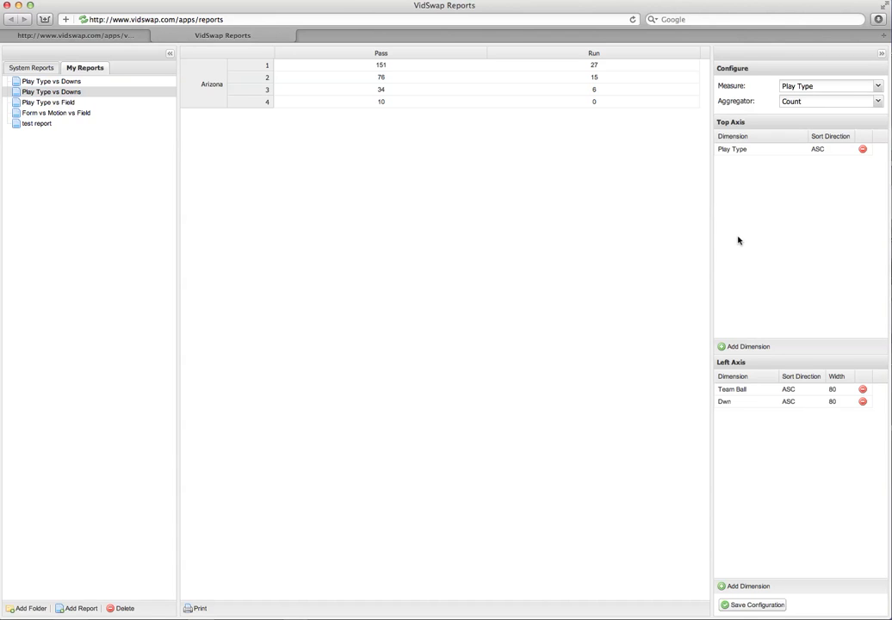
pyautogui.moveTo(768, 225)
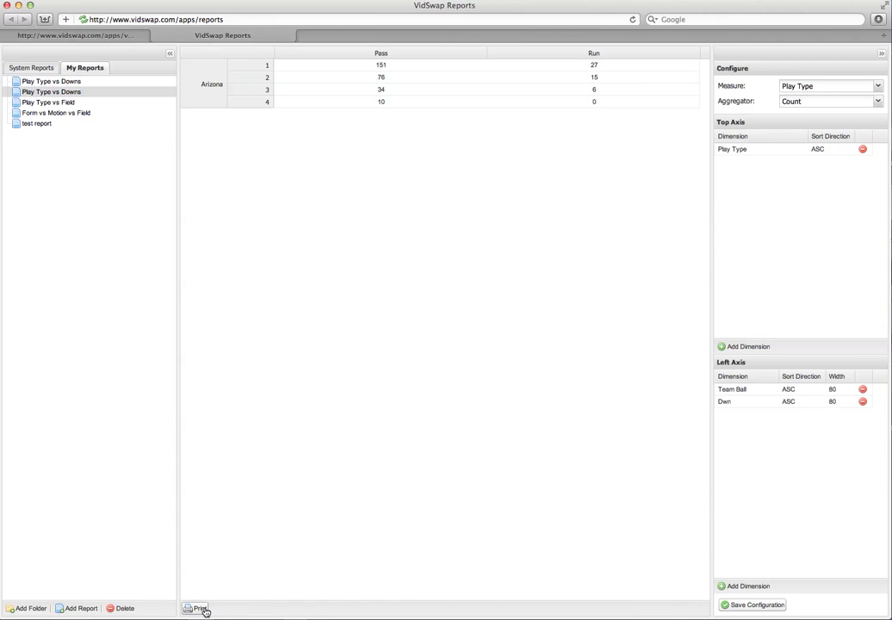
pyautogui.moveTo(383, 236)
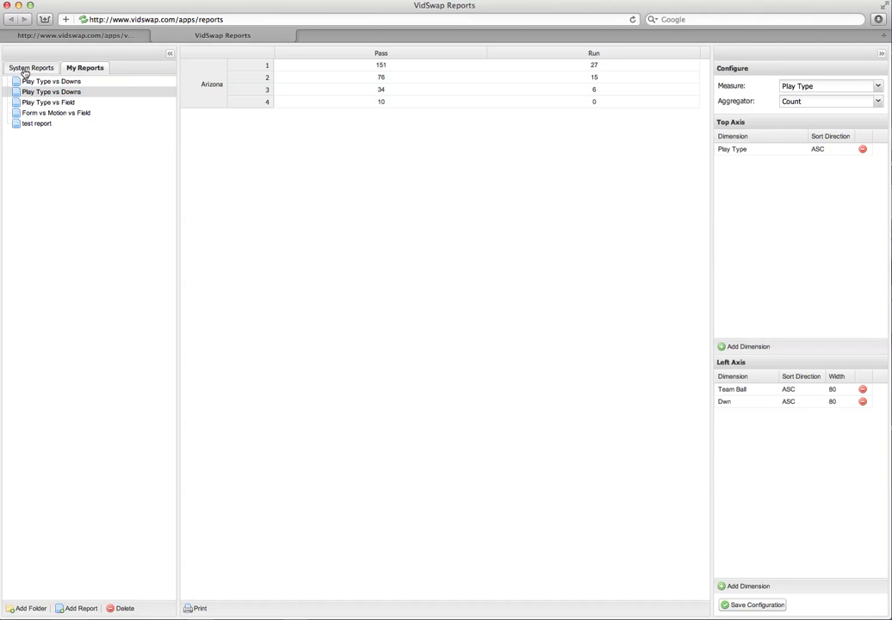
# Return to the videos page listing Arizona's 318 filtered plays.
pyautogui.click(34, 69)
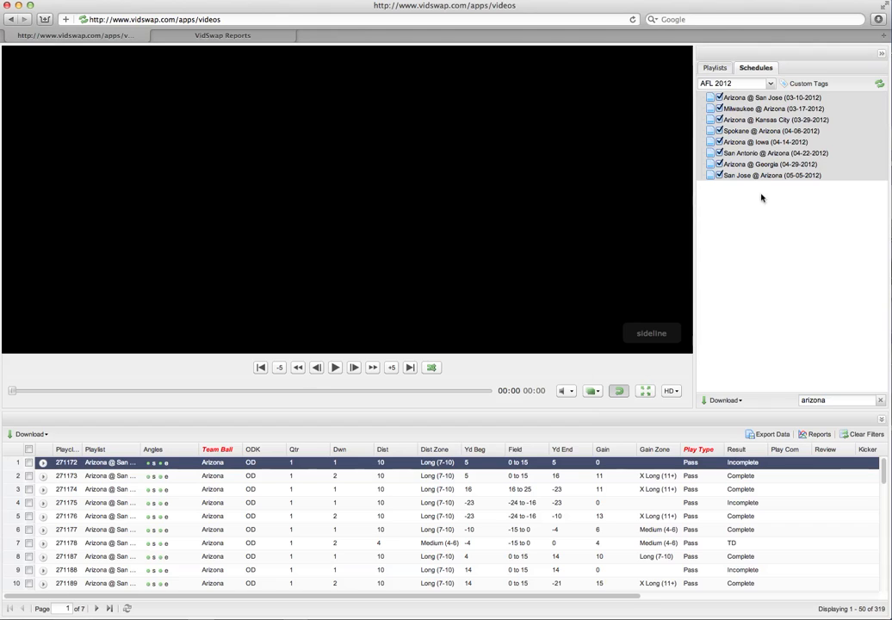
pyautogui.moveTo(679, 247)
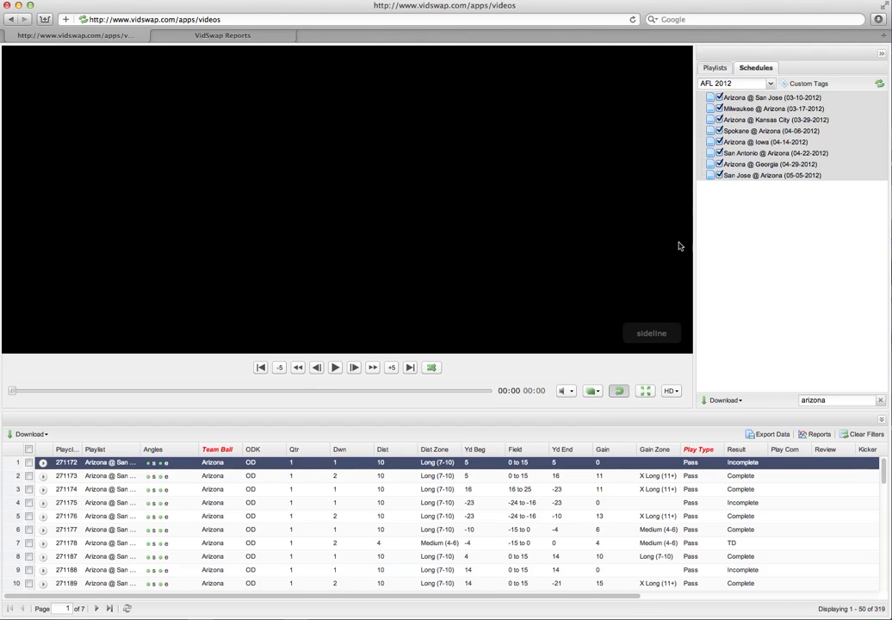
pyautogui.moveTo(614, 215)
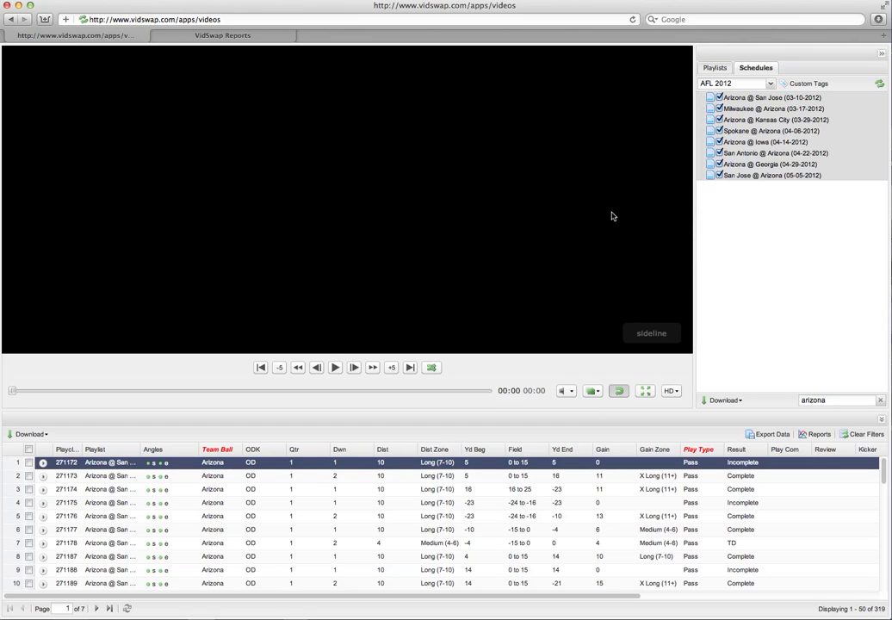
pyautogui.moveTo(669, 188)
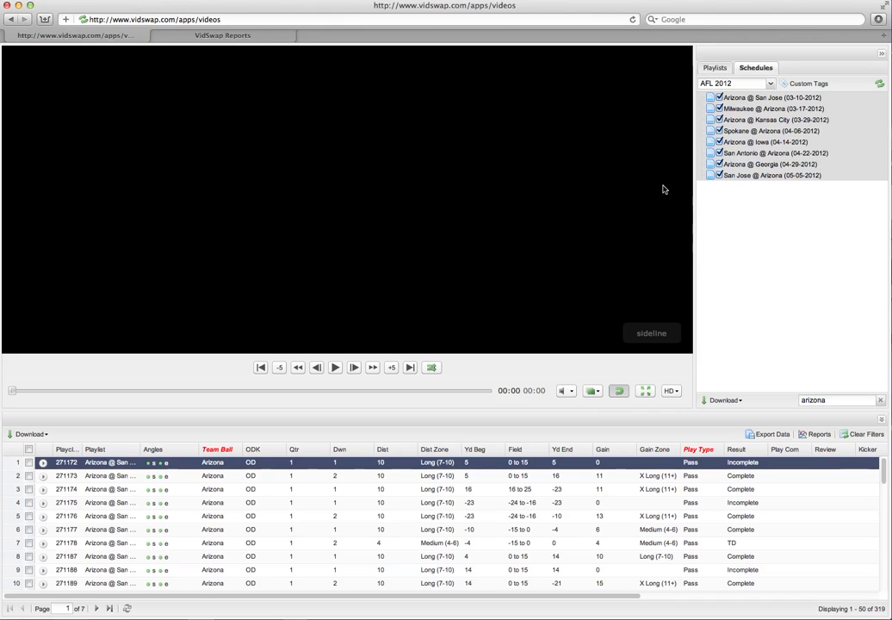
pyautogui.moveTo(652, 196)
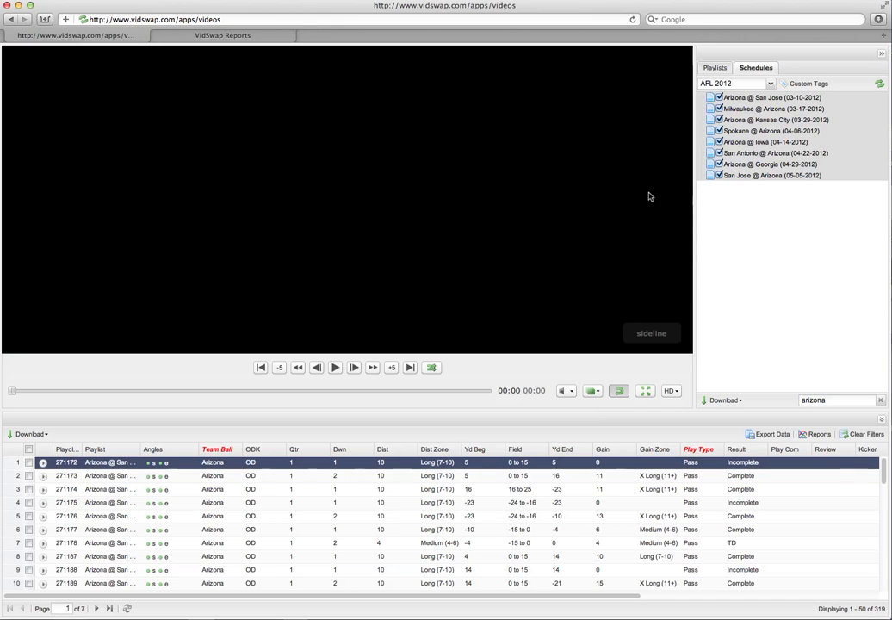
pyautogui.moveTo(531, 296)
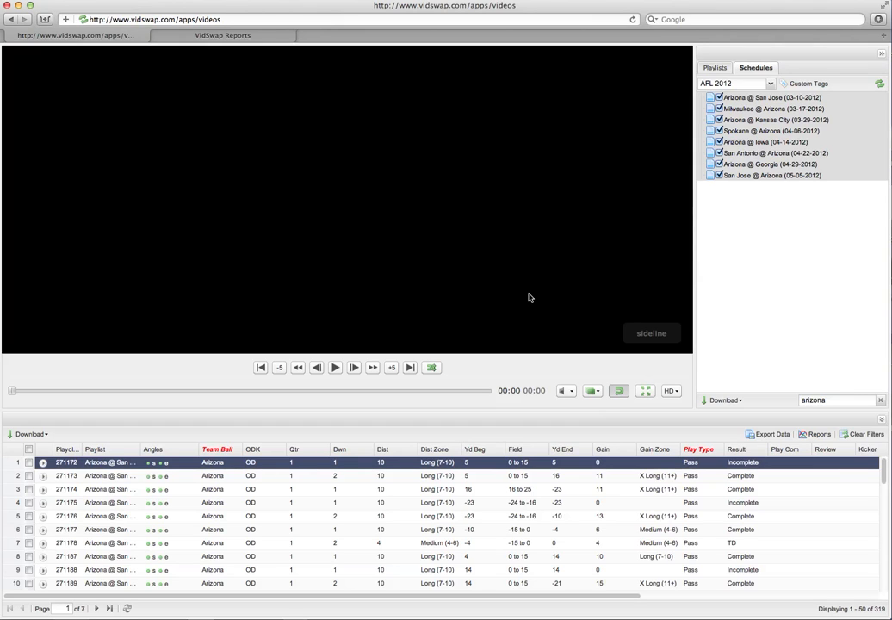